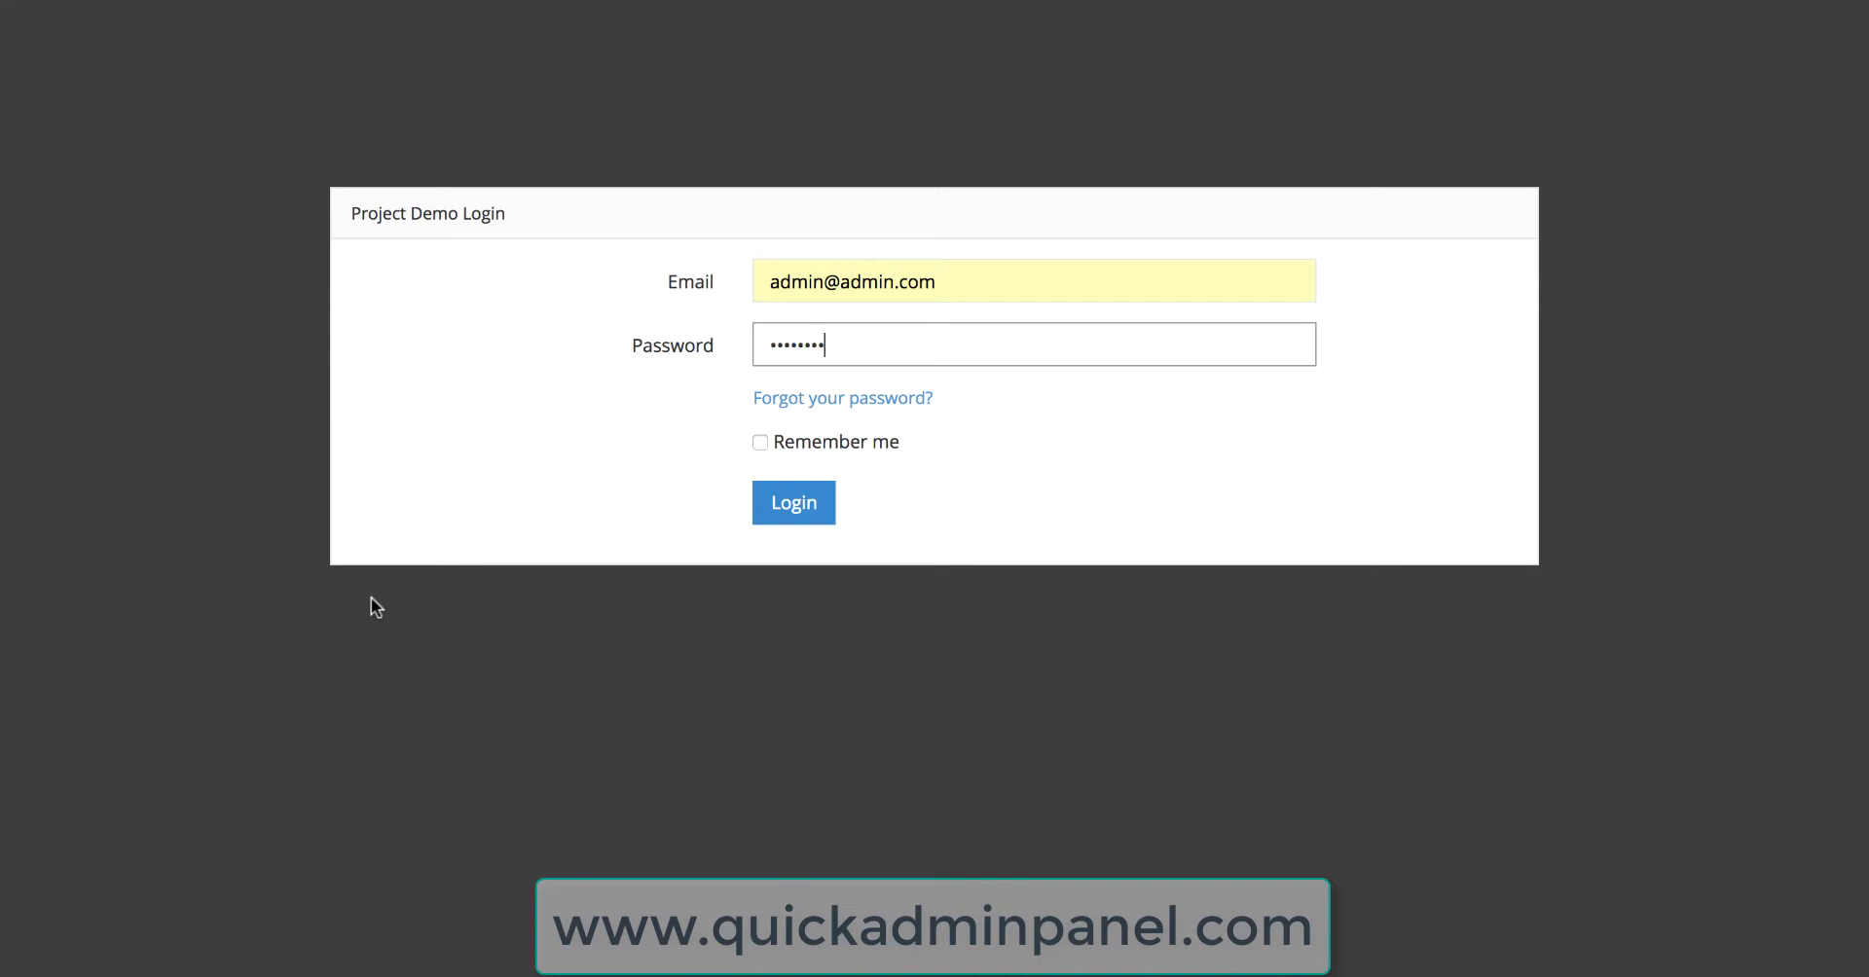
mouse_move(460, 585)
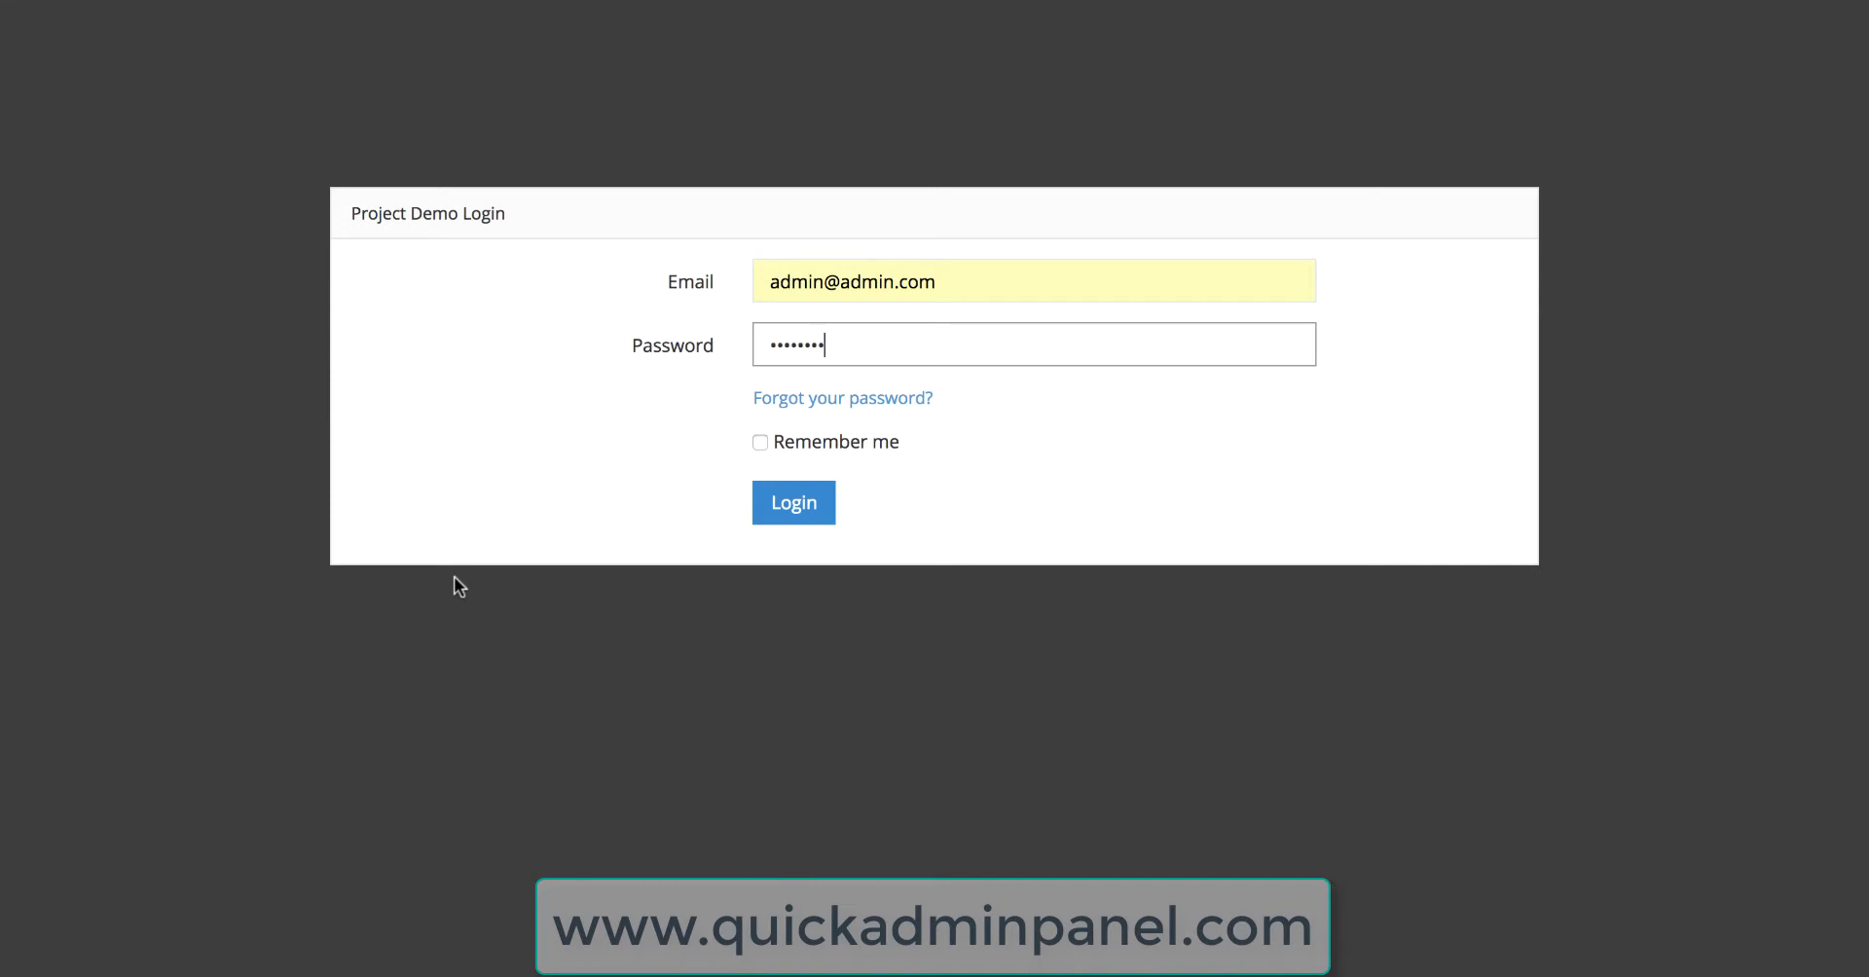
Step: Submit the Project Demo login form with the prefilled credentials
left_click(792, 501)
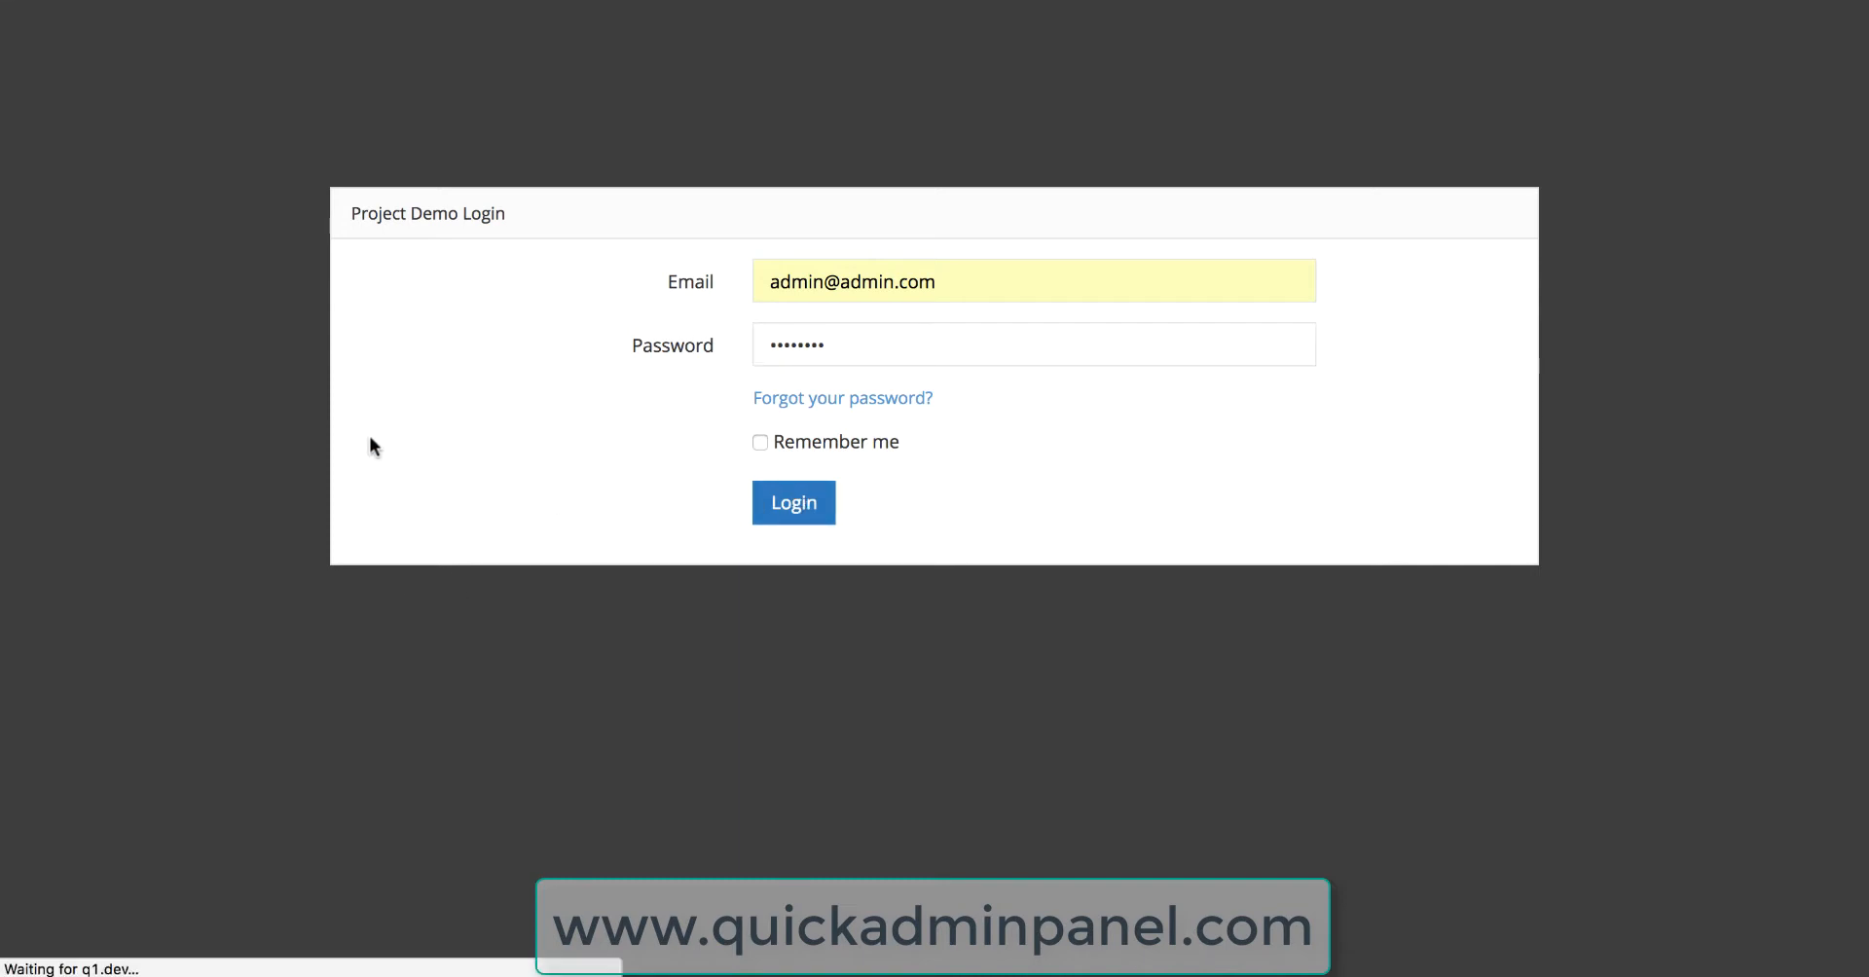
Step: Expand User Management in the dashboard sidebar to list Roles and Users
left_click(792, 501)
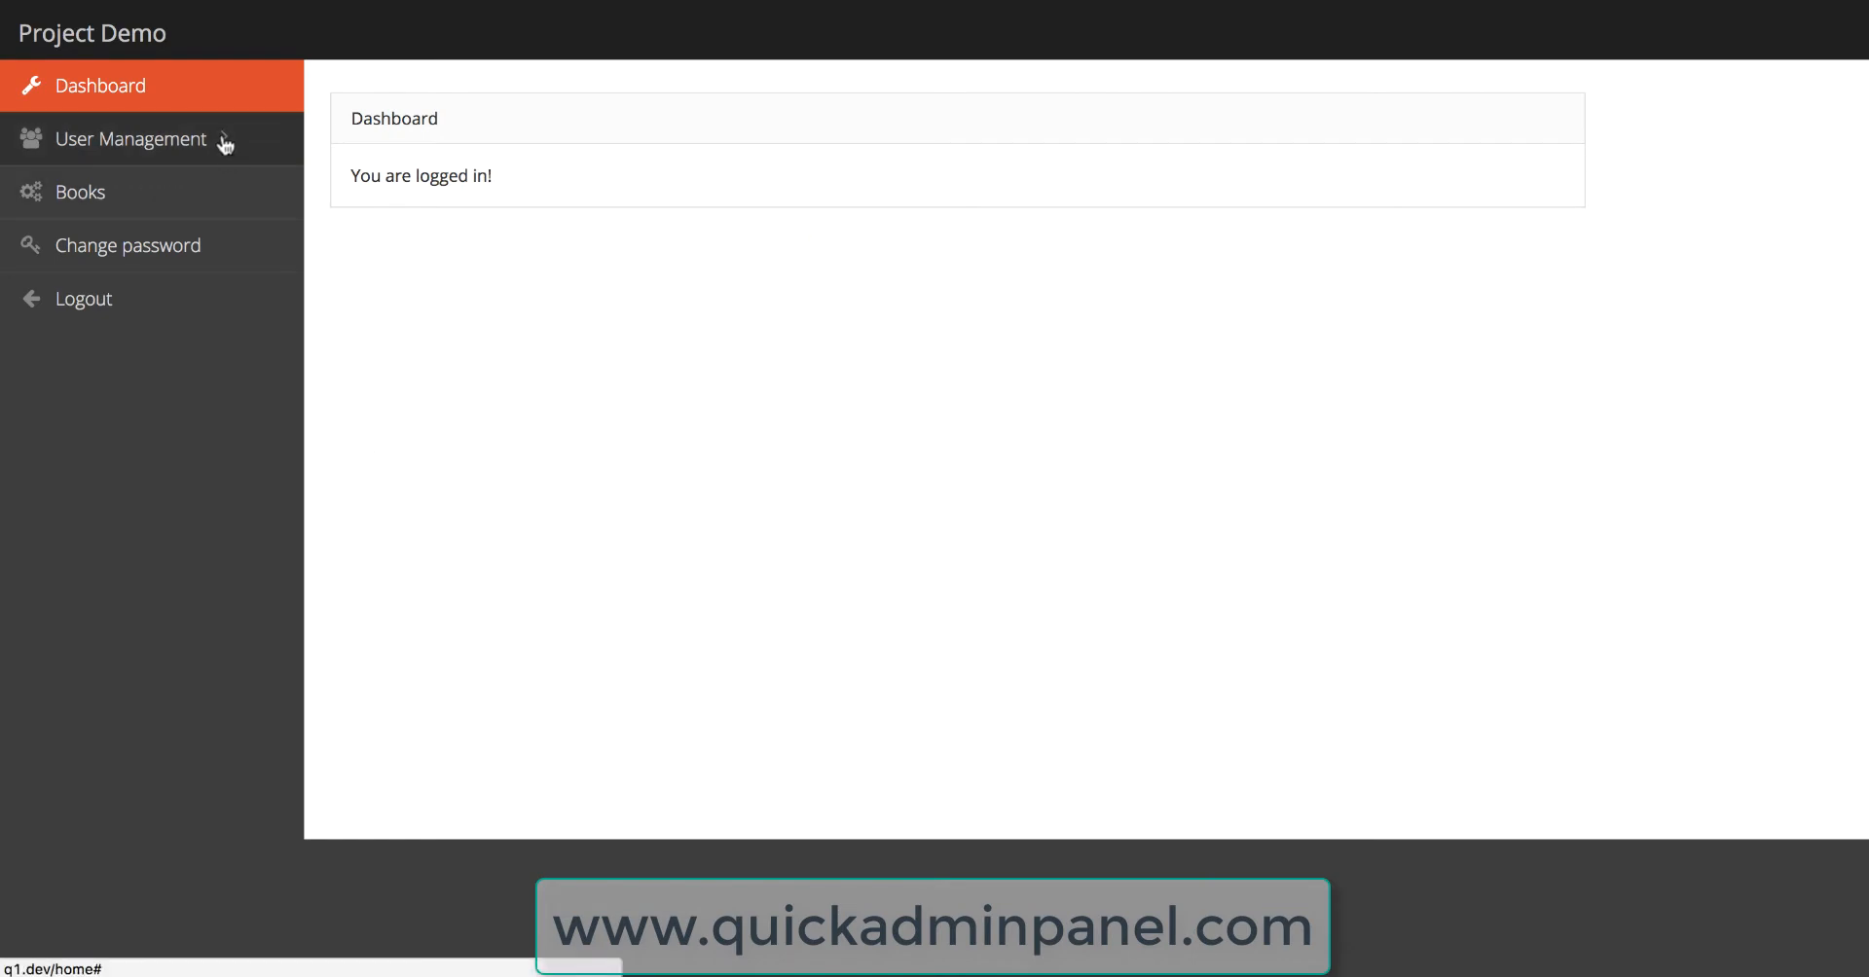
left_click(130, 138)
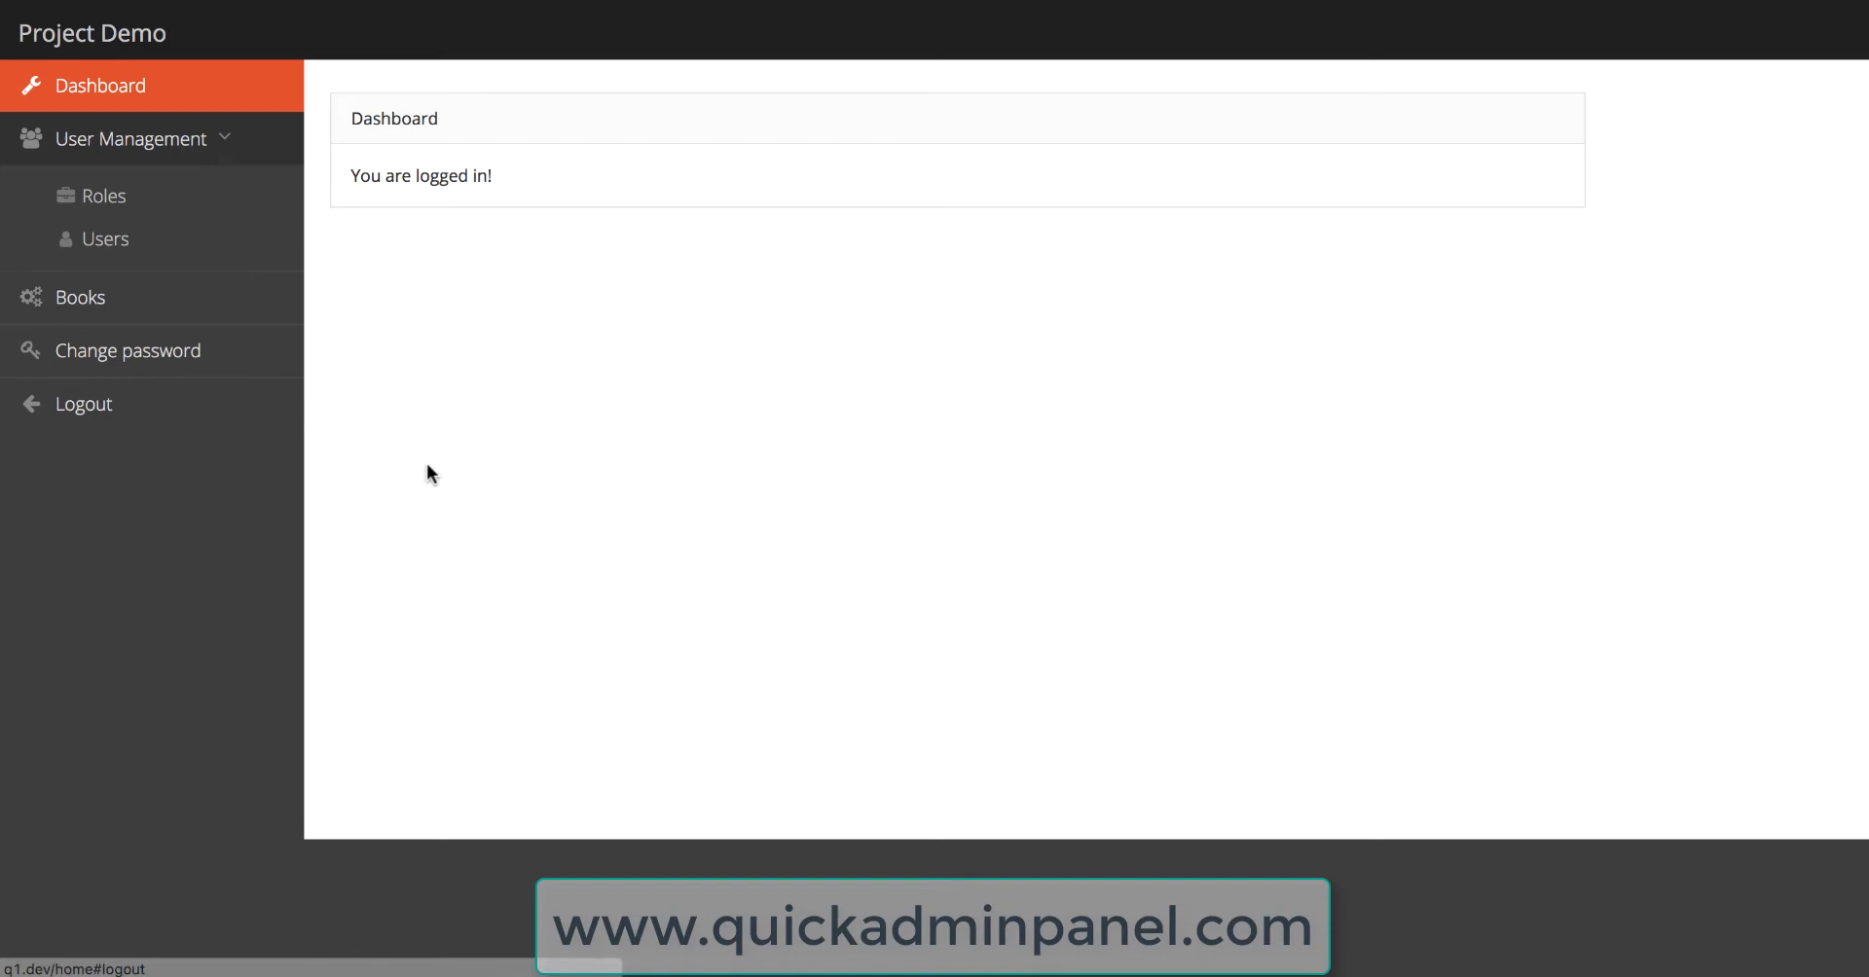
mouse_move(584, 601)
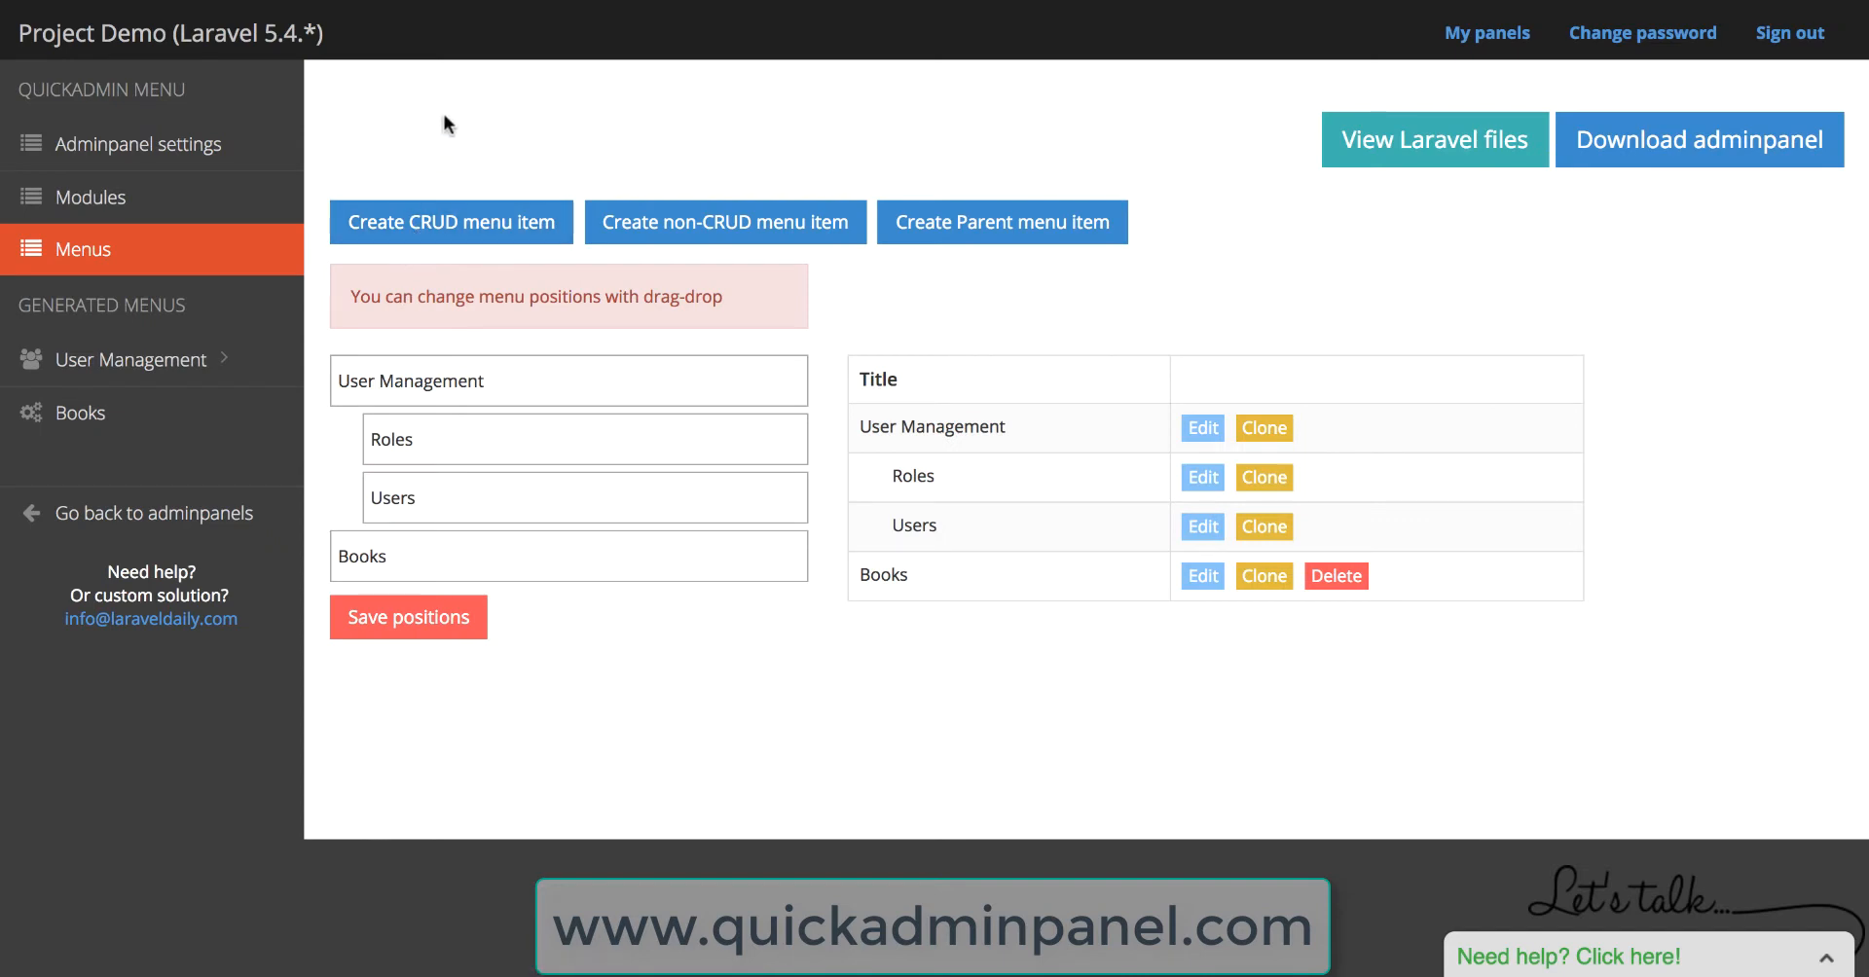
mouse_move(349, 196)
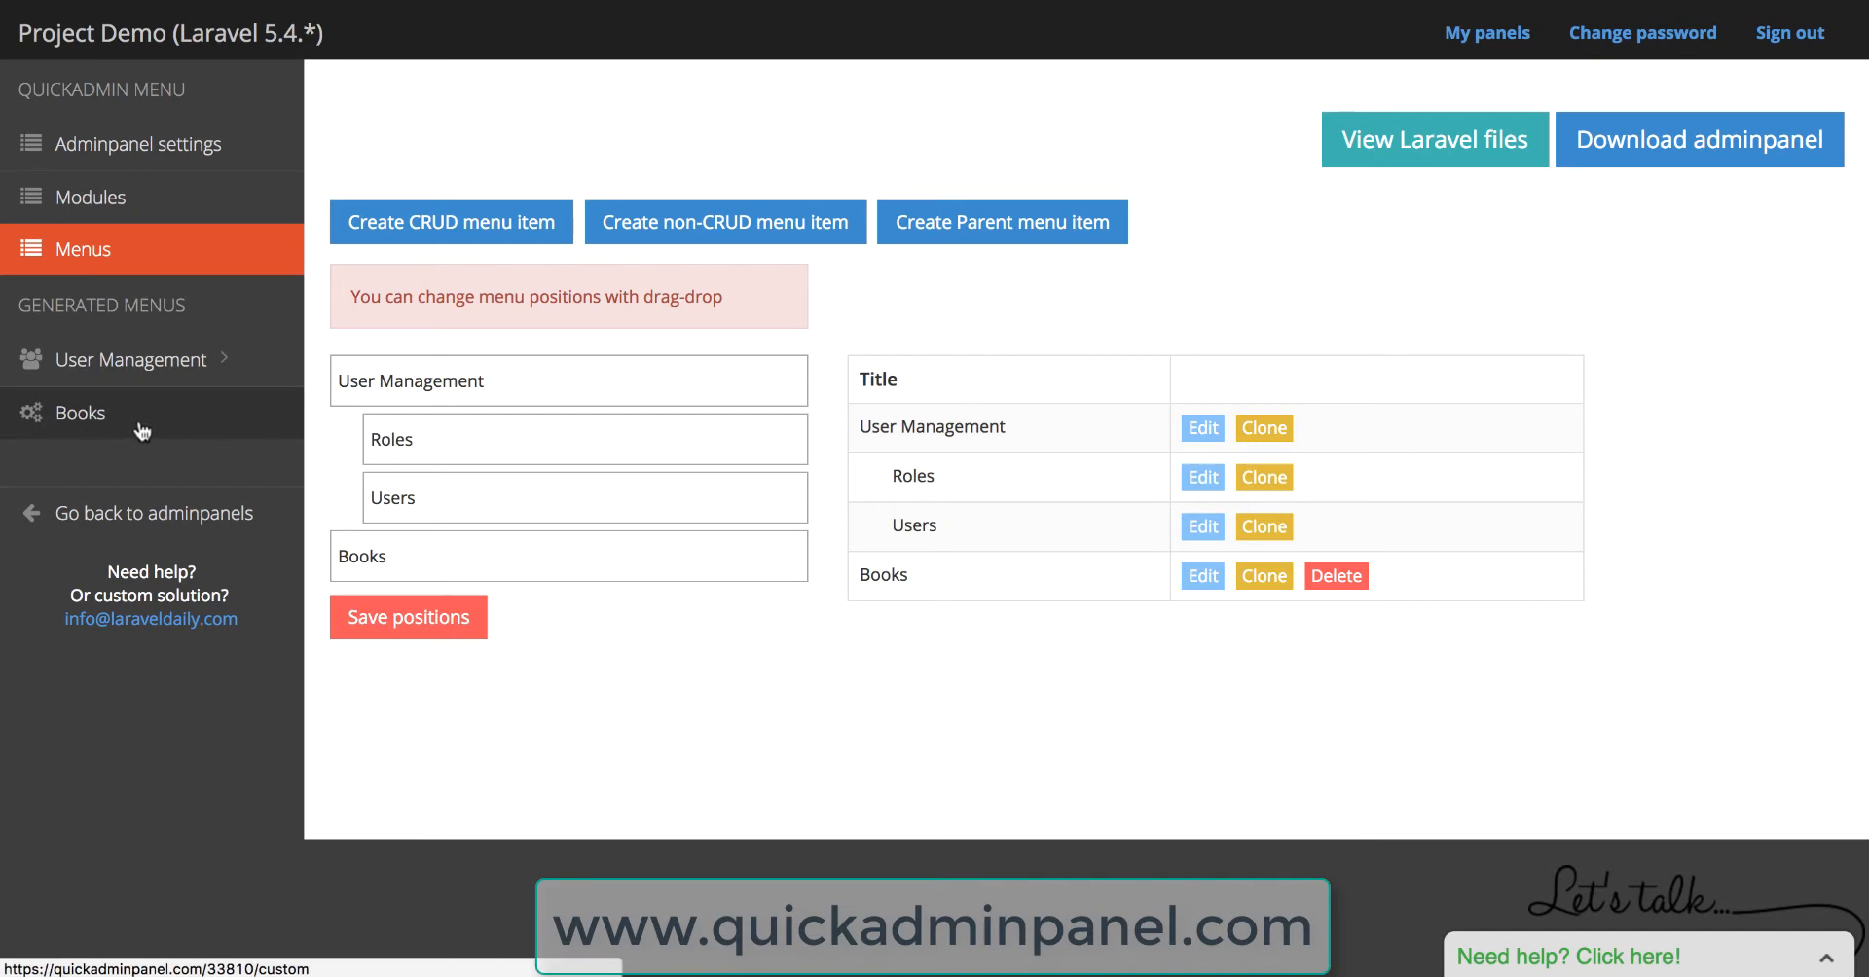
mouse_move(396, 153)
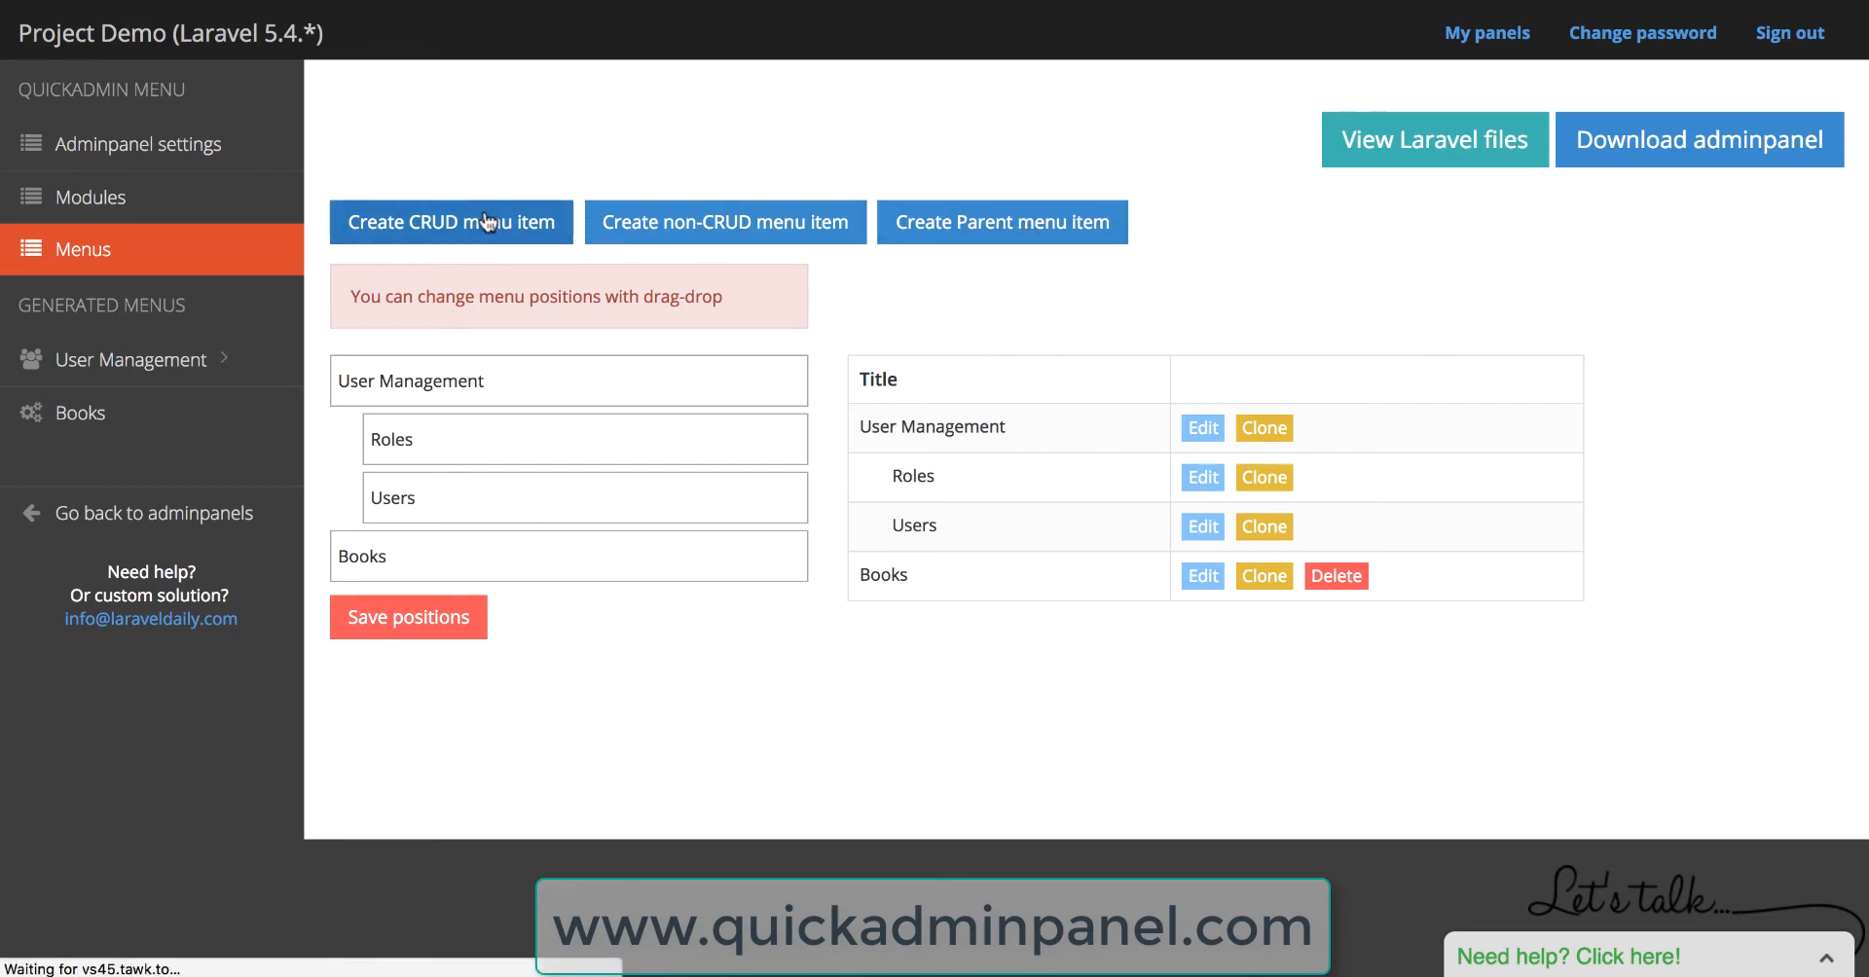
Step: Create a new CRUD titled 'Projects' from the suggestions and add a first field
left_click(450, 222)
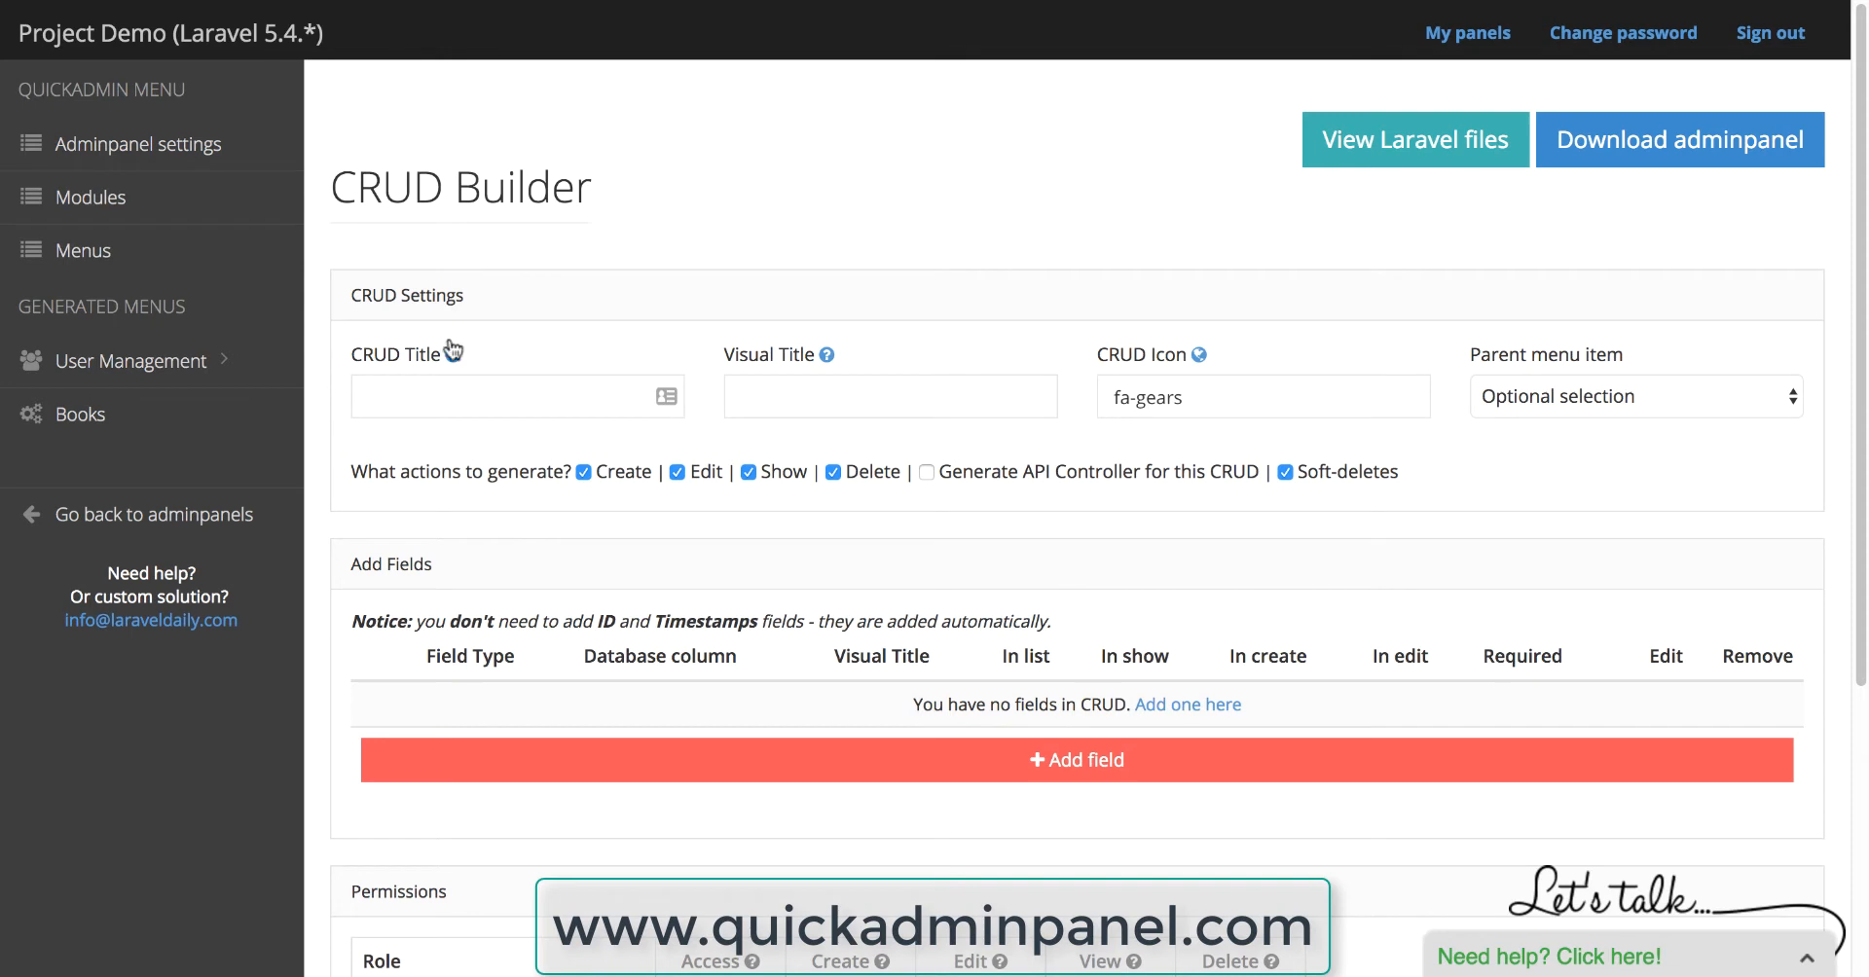
type("Pr")
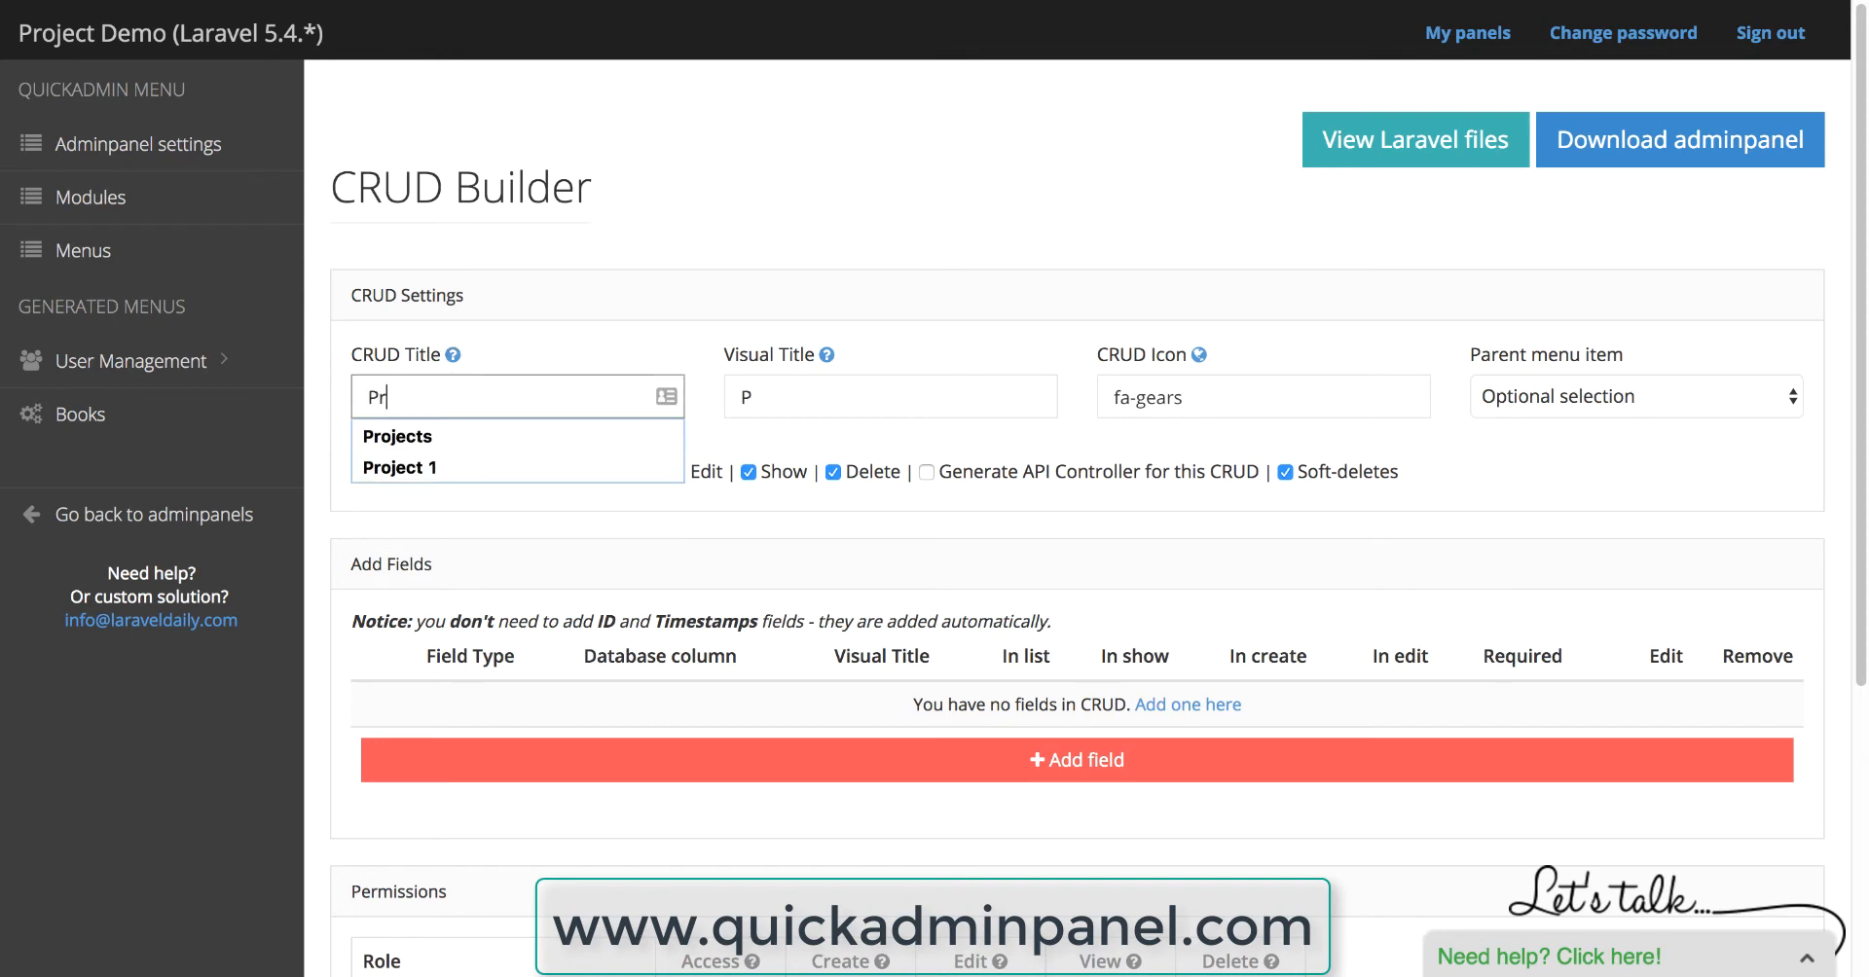
left_click(398, 436)
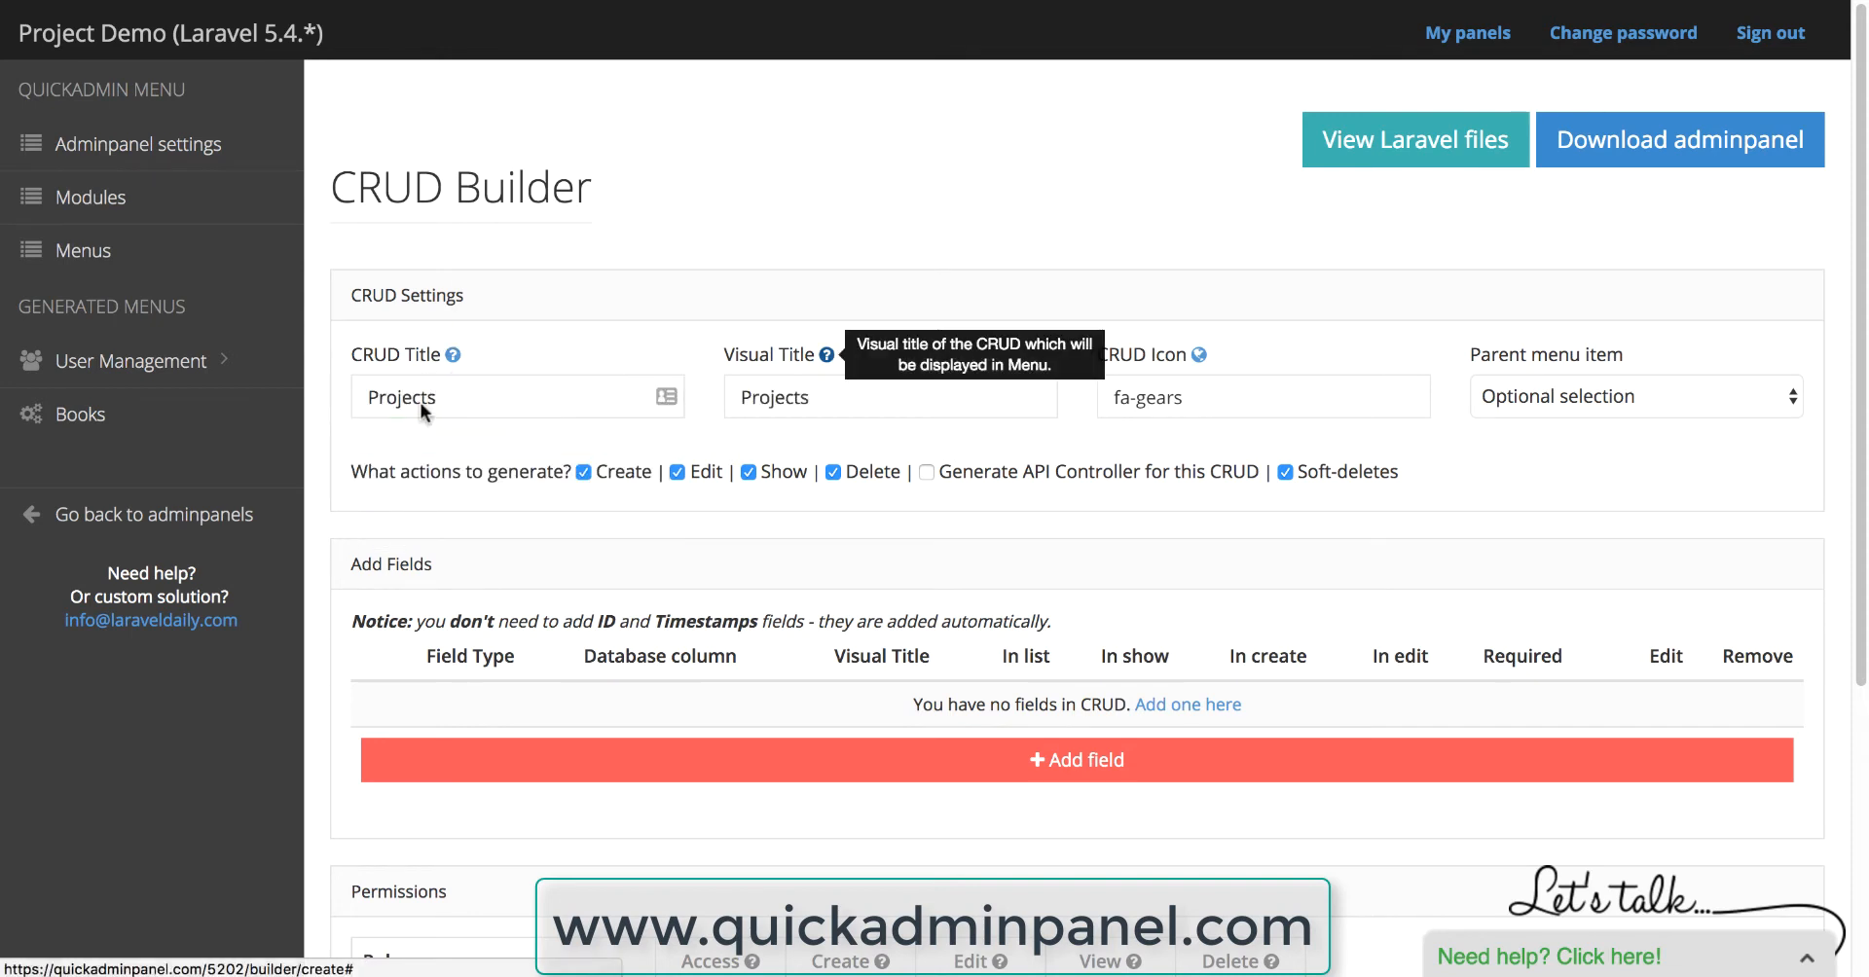
left_click(1074, 760)
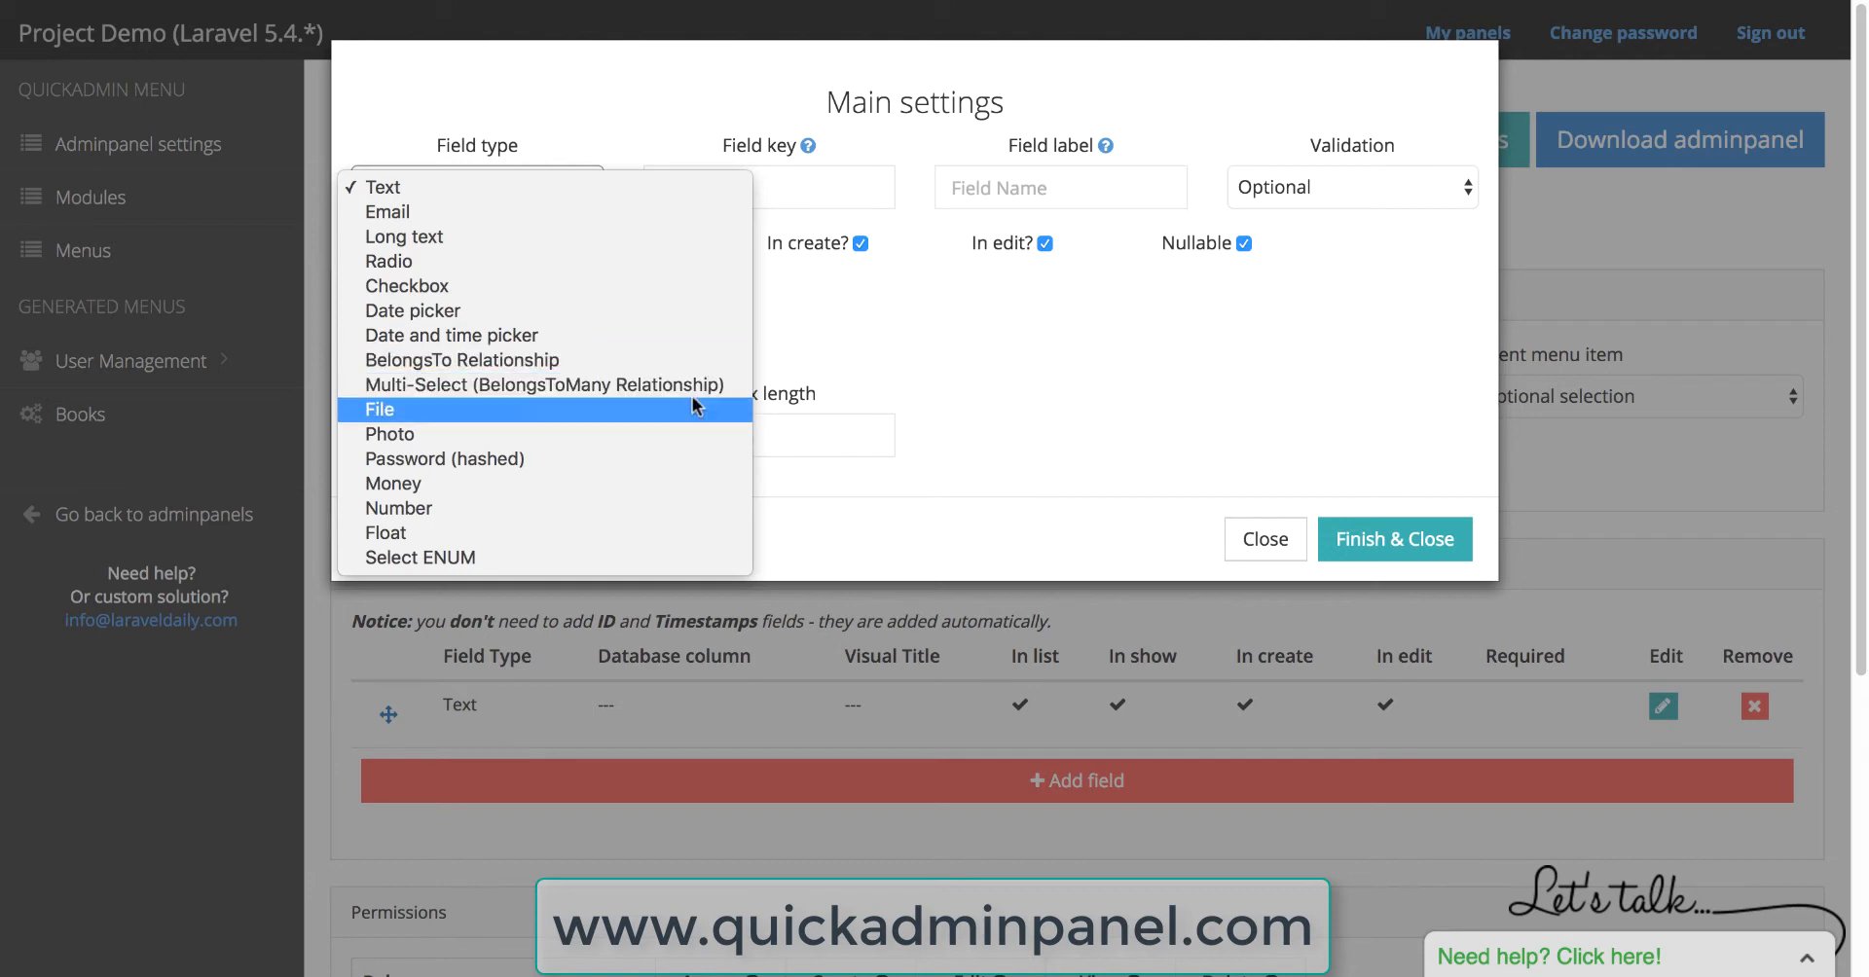
mouse_move(525, 508)
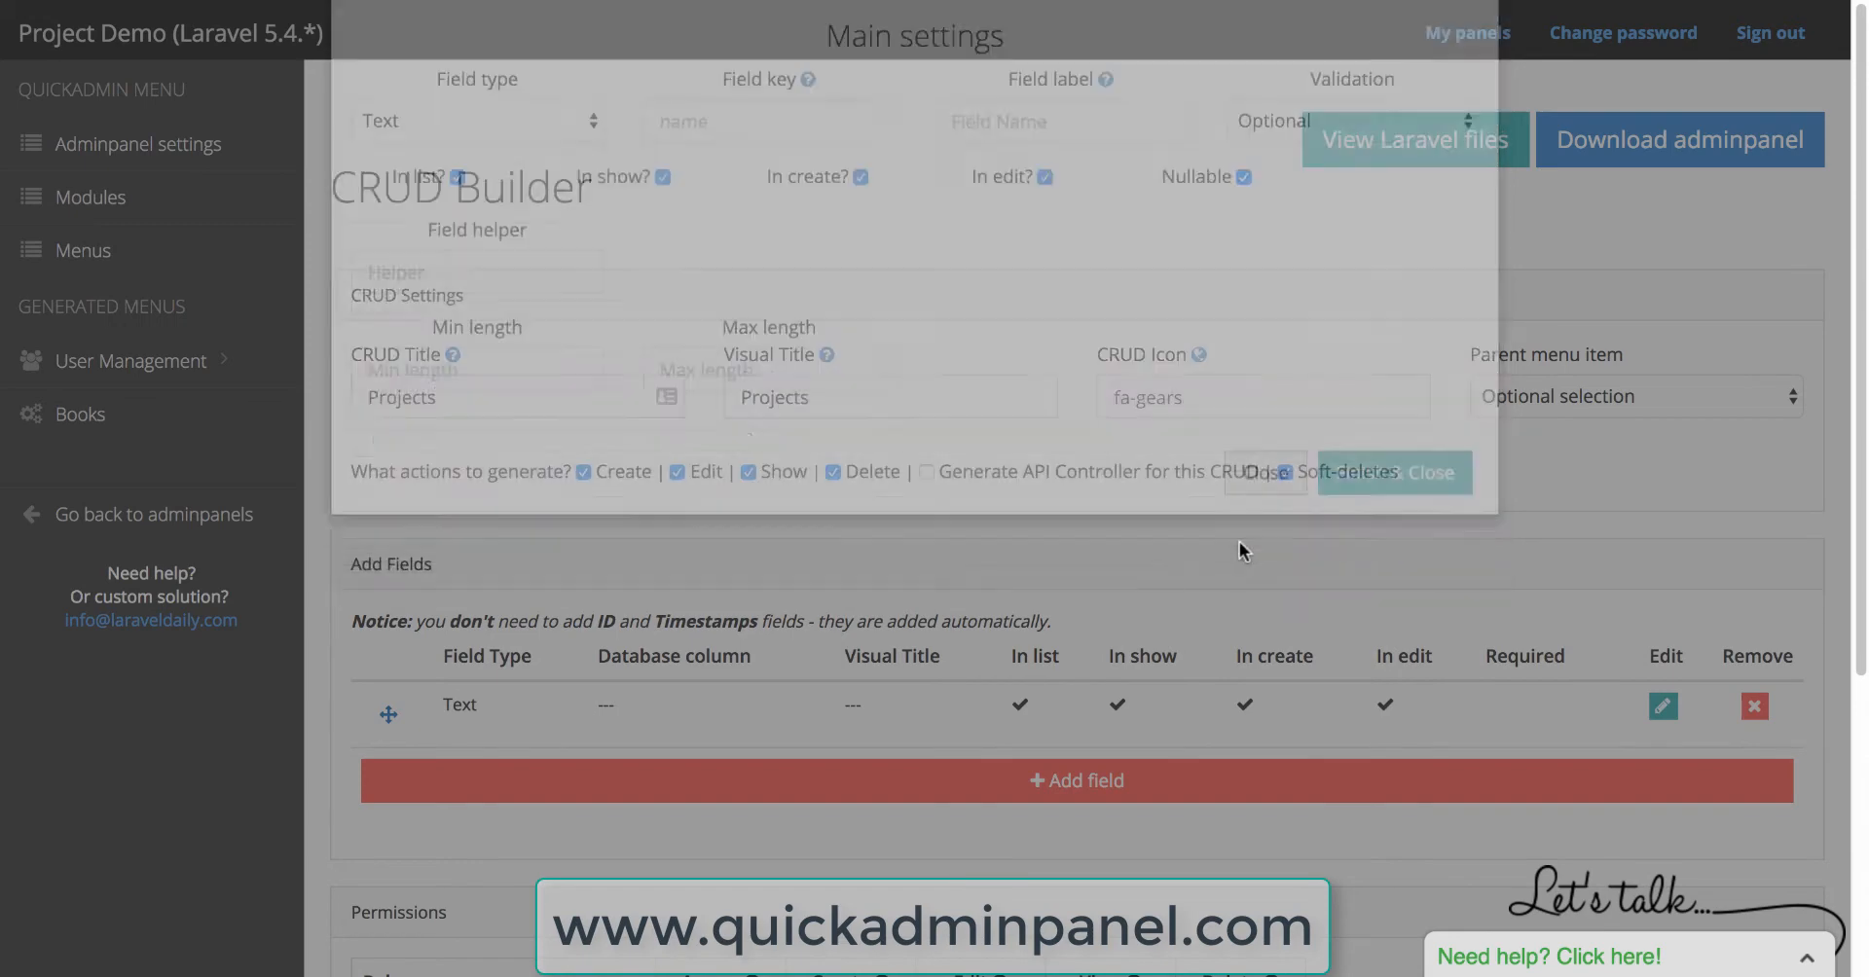
Step: Close the field dialog without saving, leaving the Projects CRUD with no fields
left_click(1430, 472)
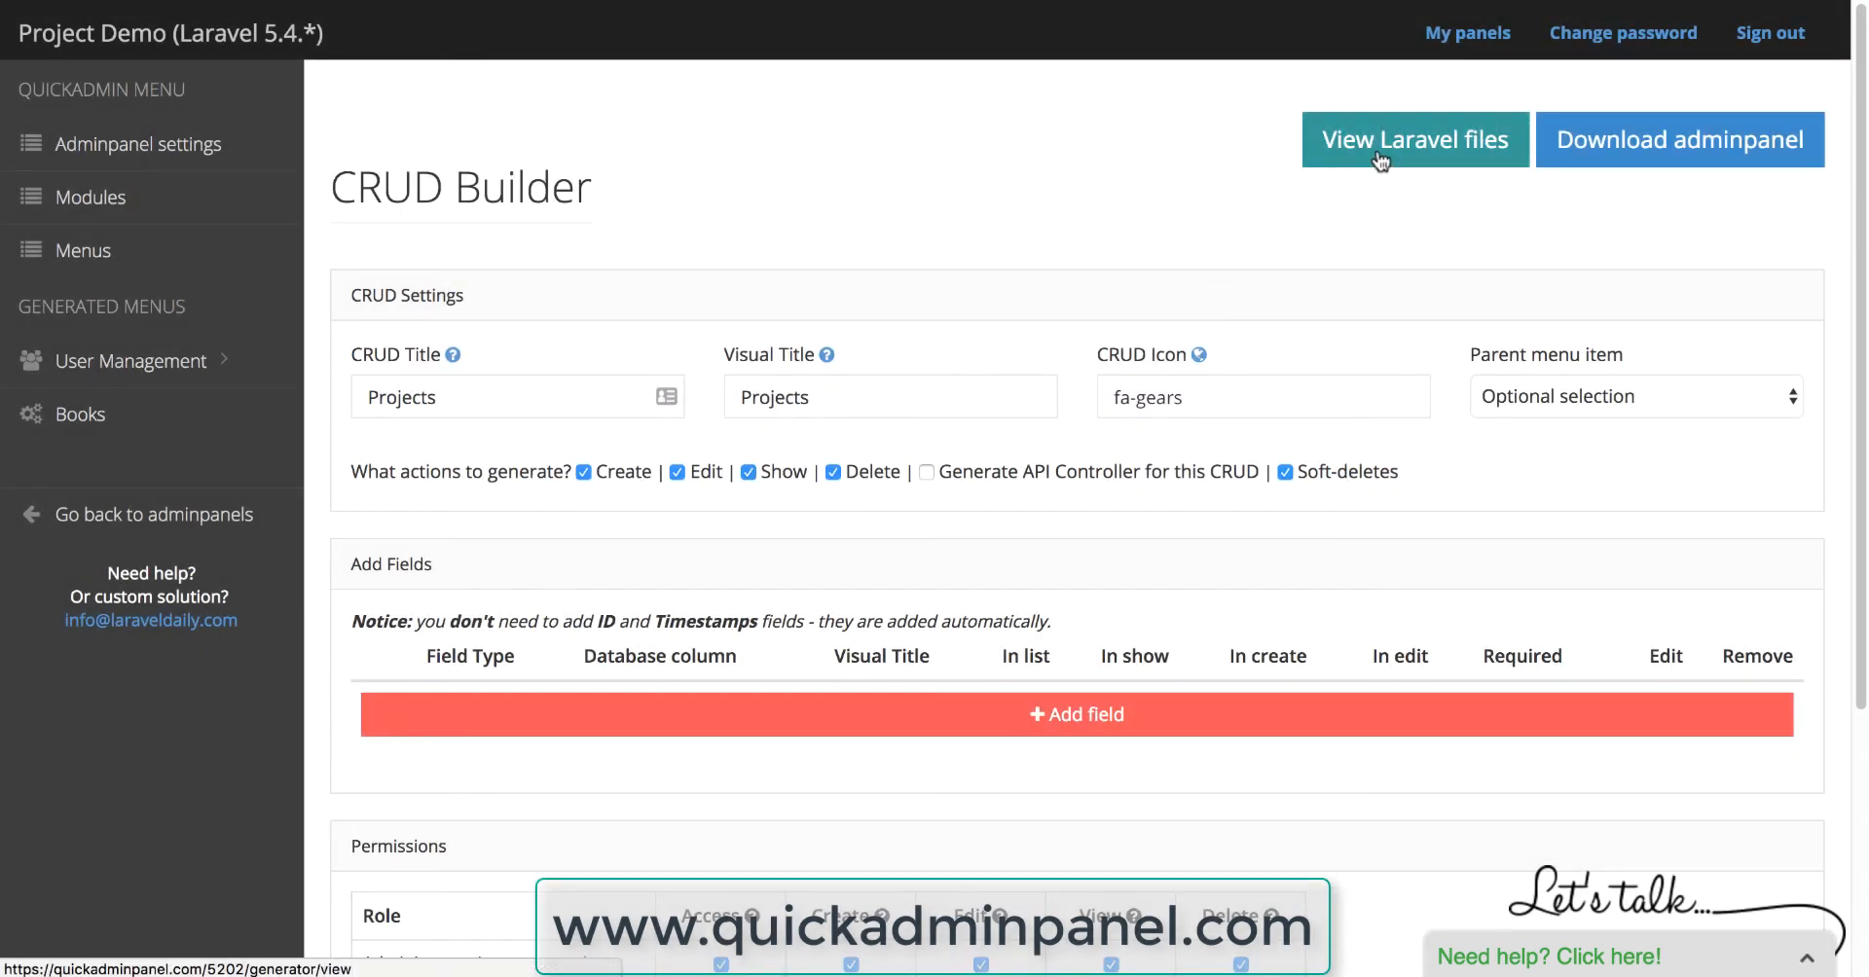
Step: View the generated Laravel files and read the BooksController.php code
left_click(1413, 139)
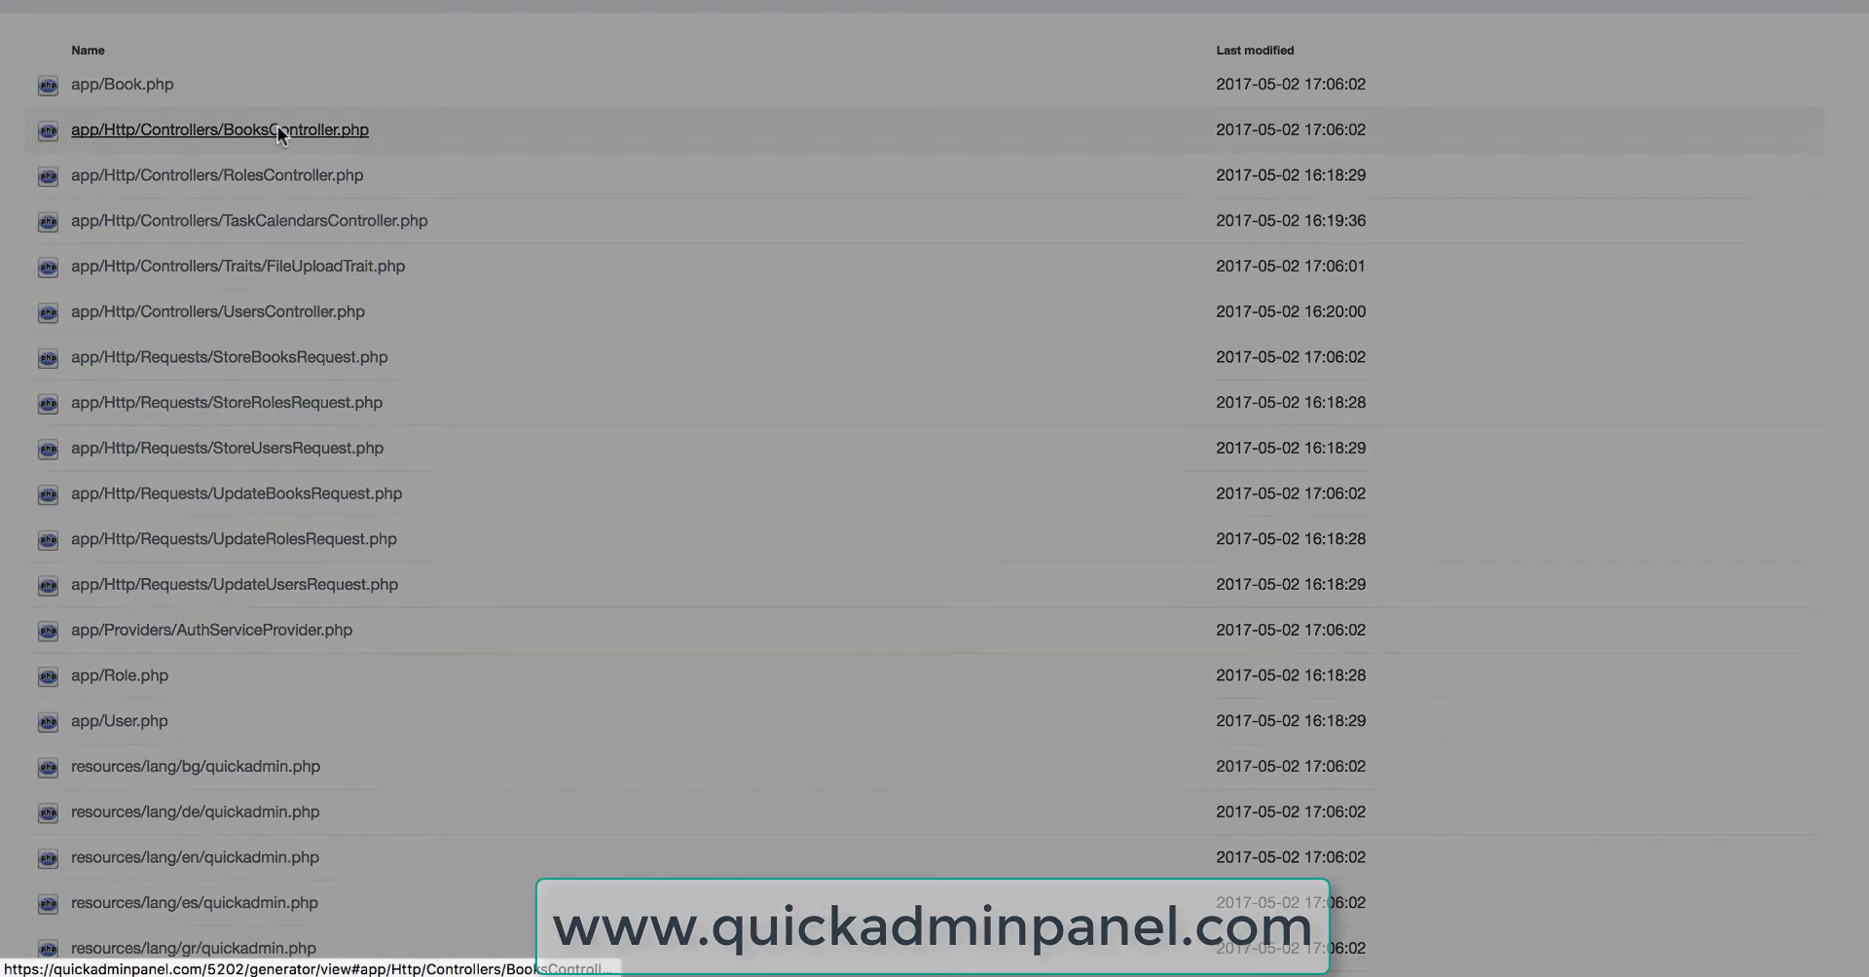
left_click(219, 128)
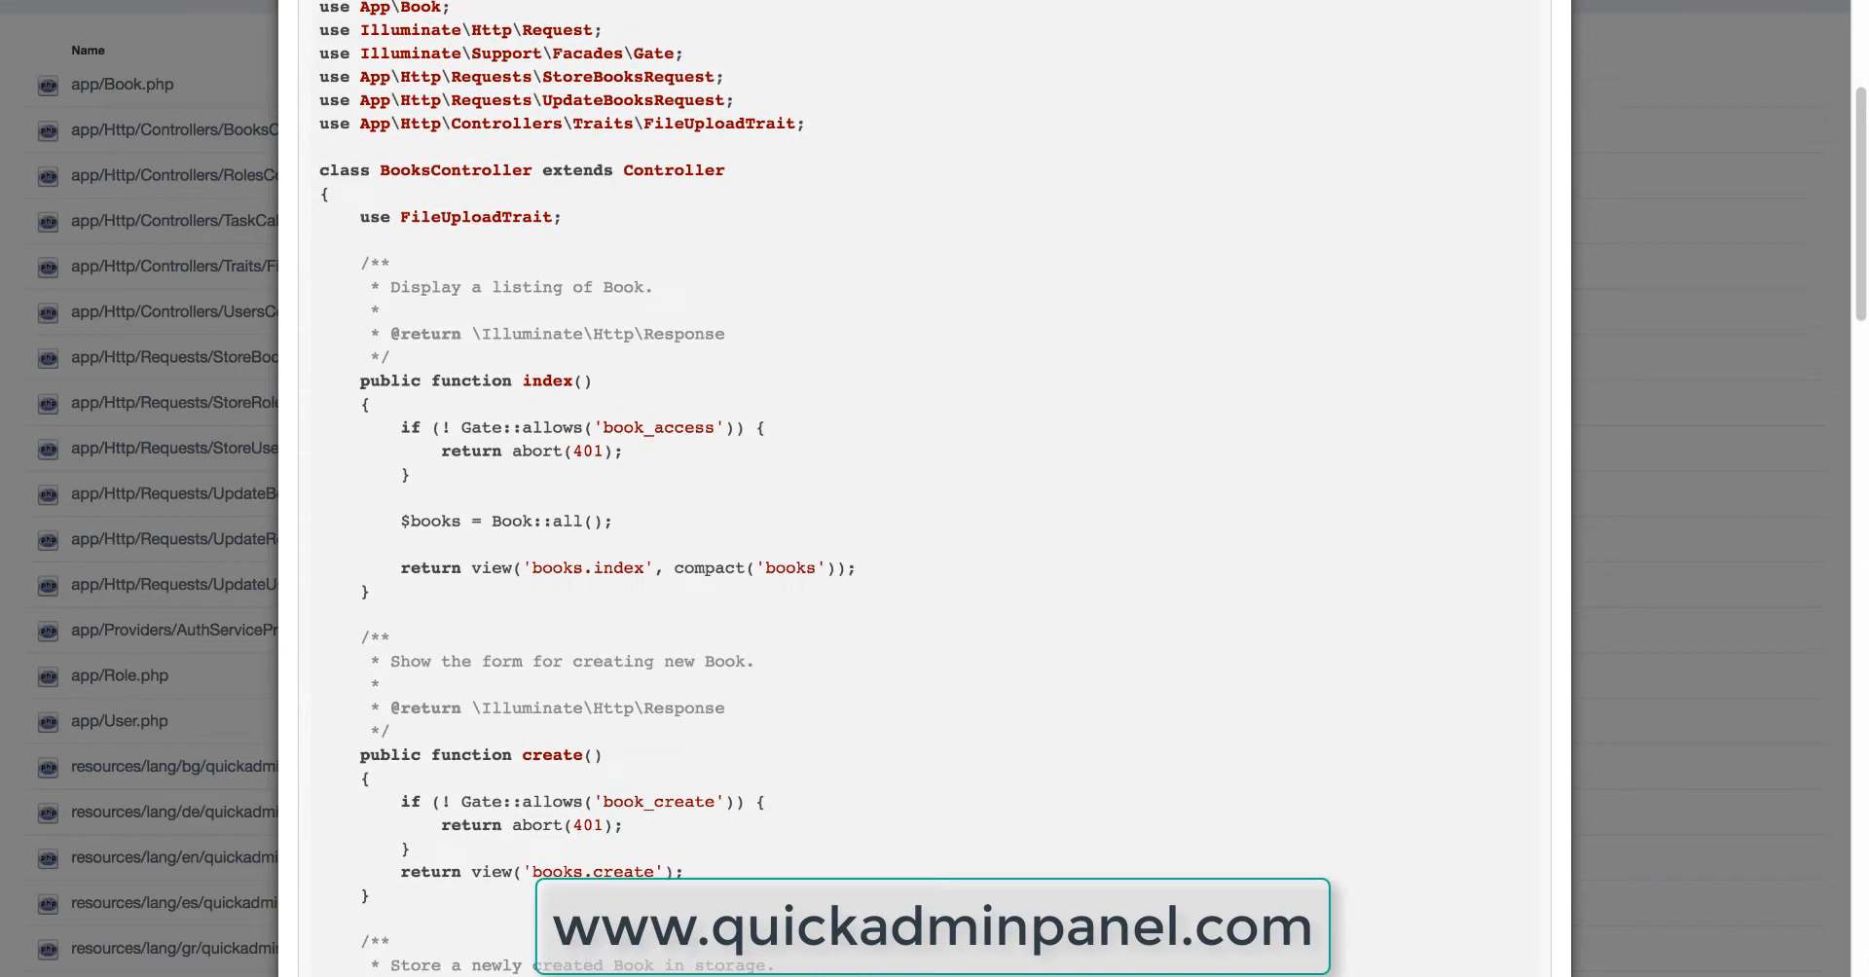
scroll("down", 3)
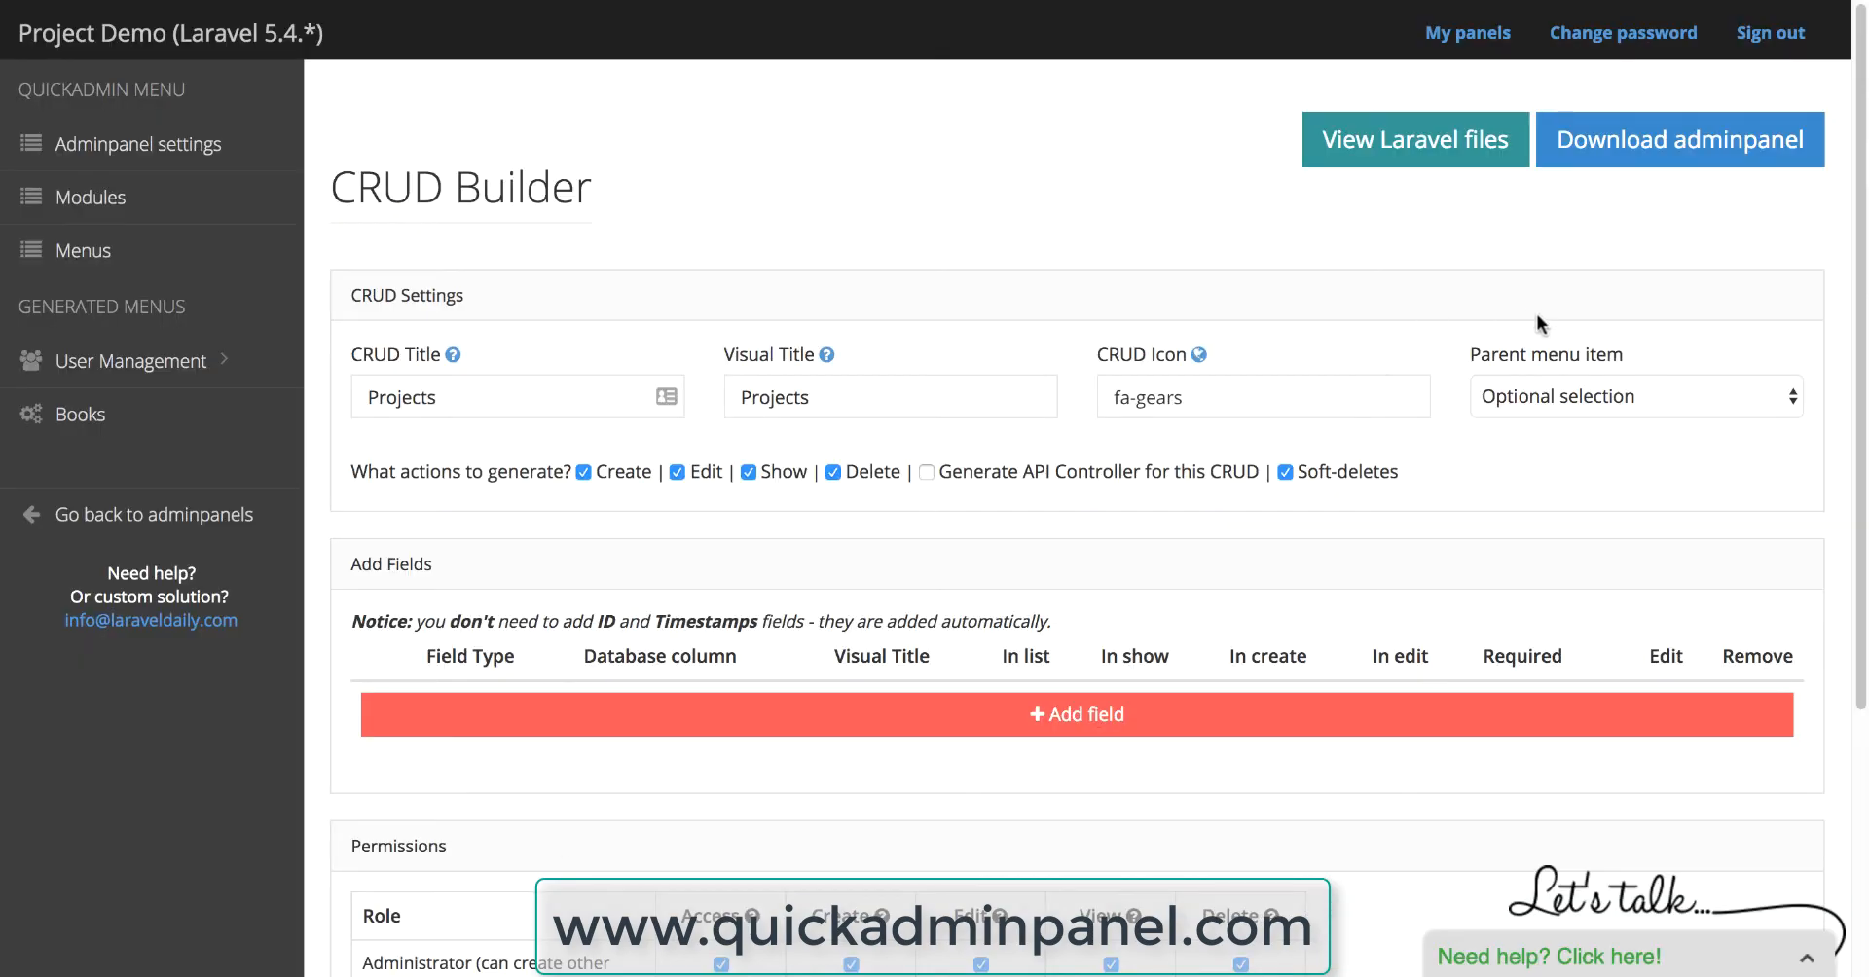
Step: Download the admin panel and open the extracted project-demo folder
left_click(1678, 139)
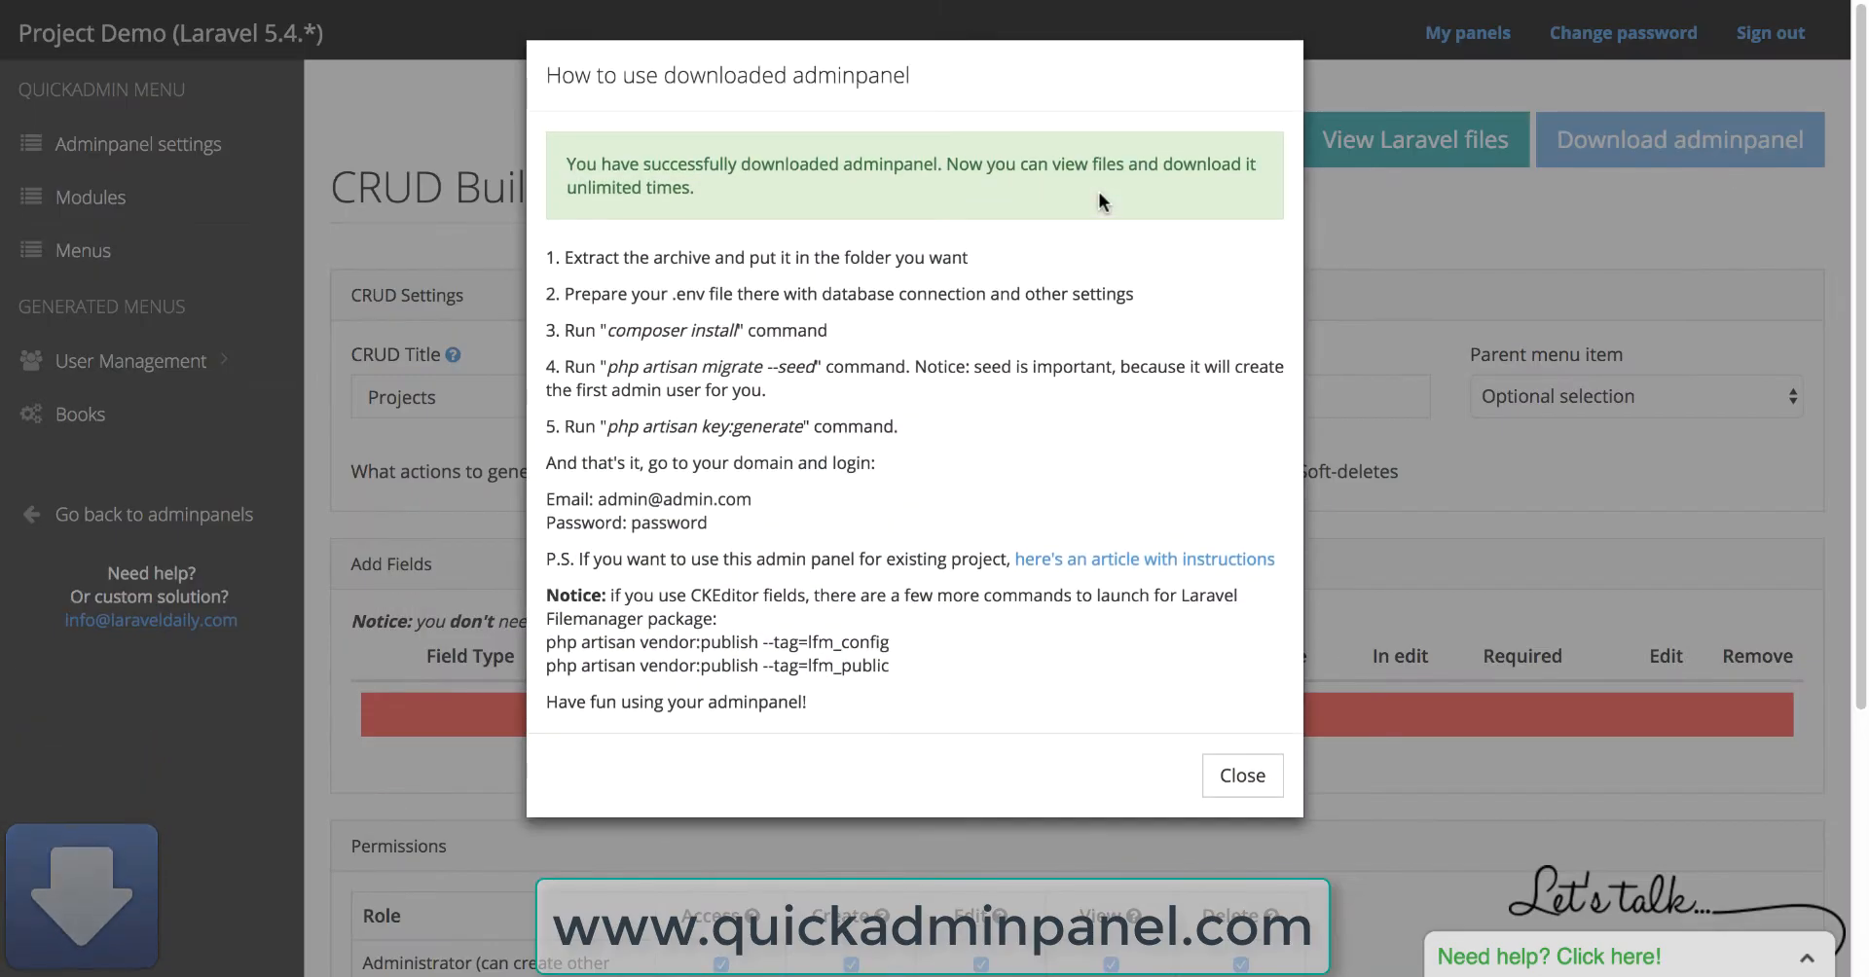
mouse_move(1097, 201)
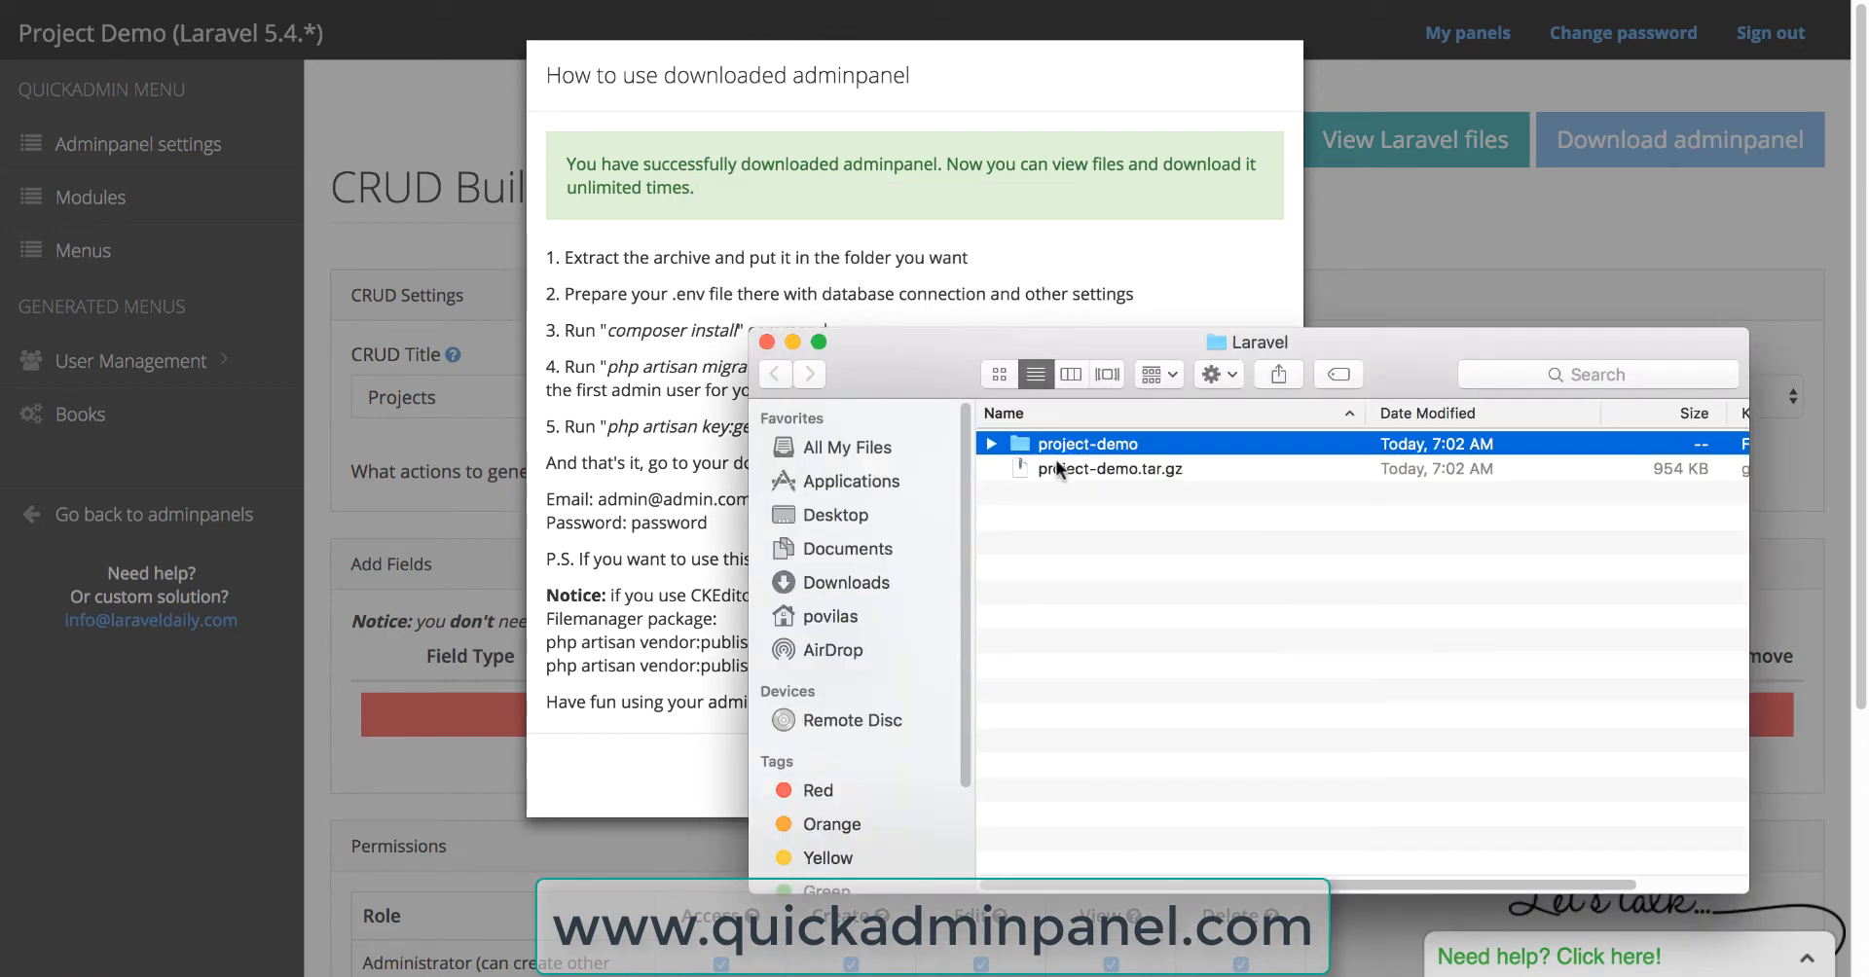
double_click(1087, 443)
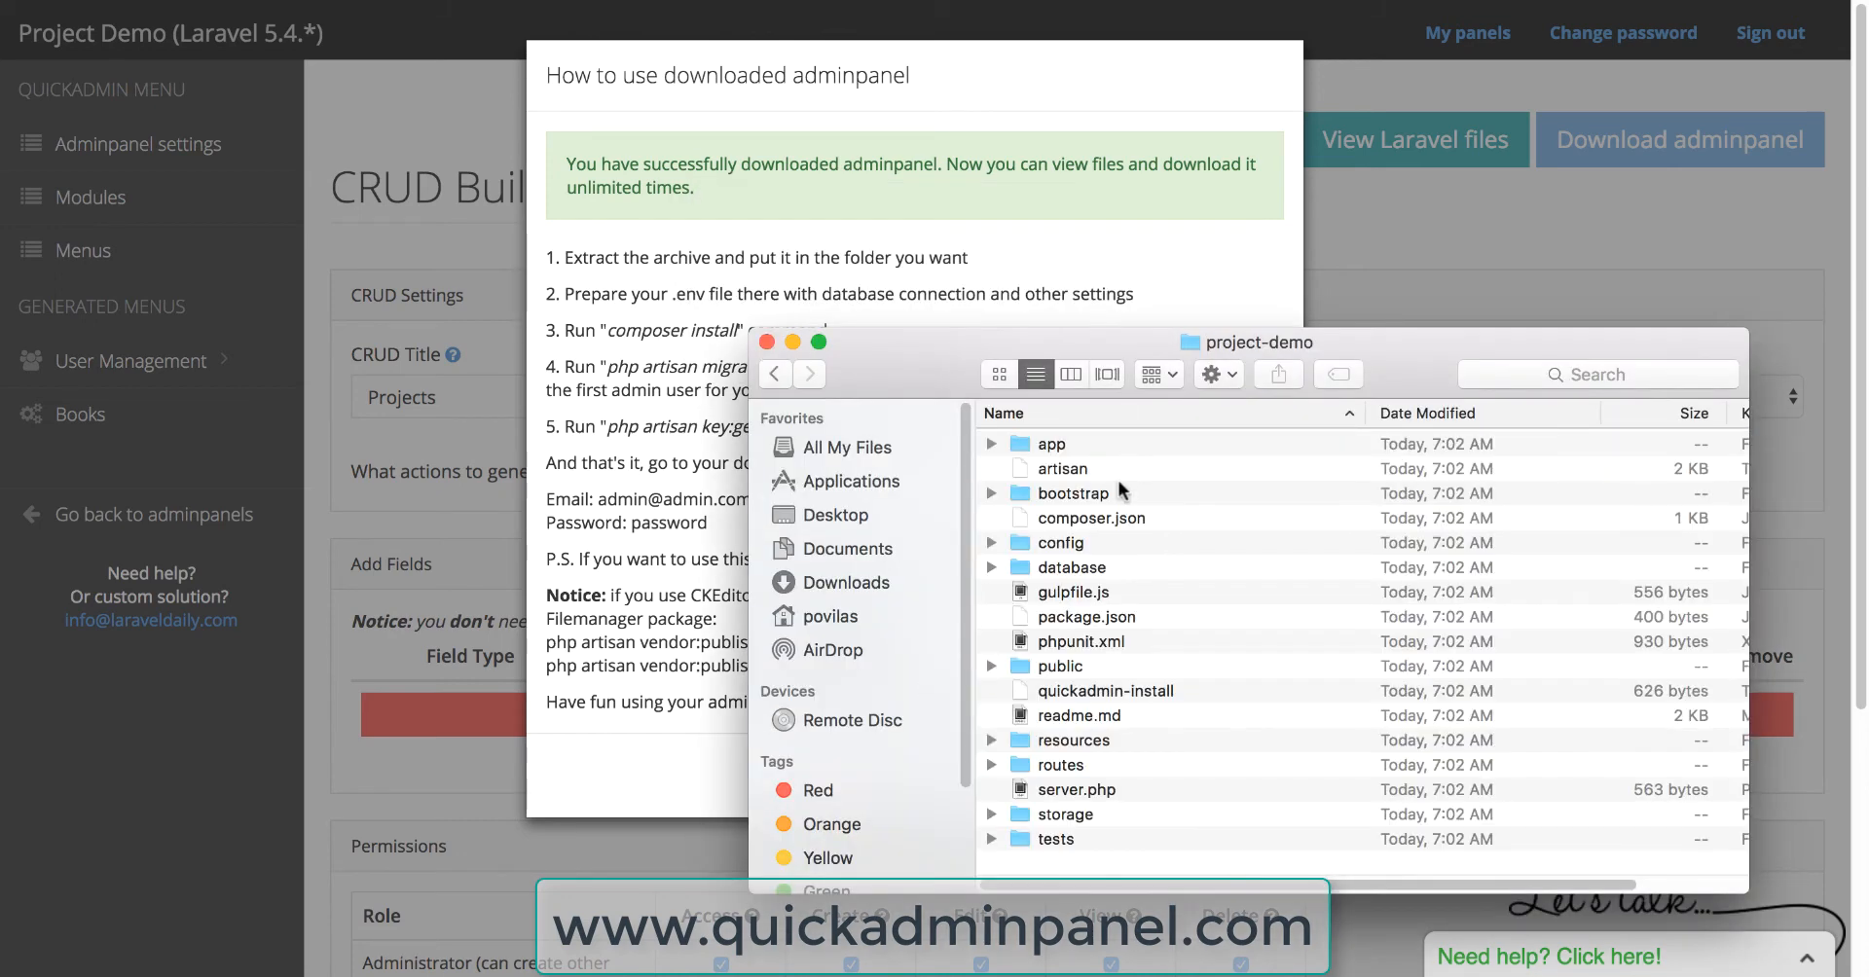
mouse_move(1211, 806)
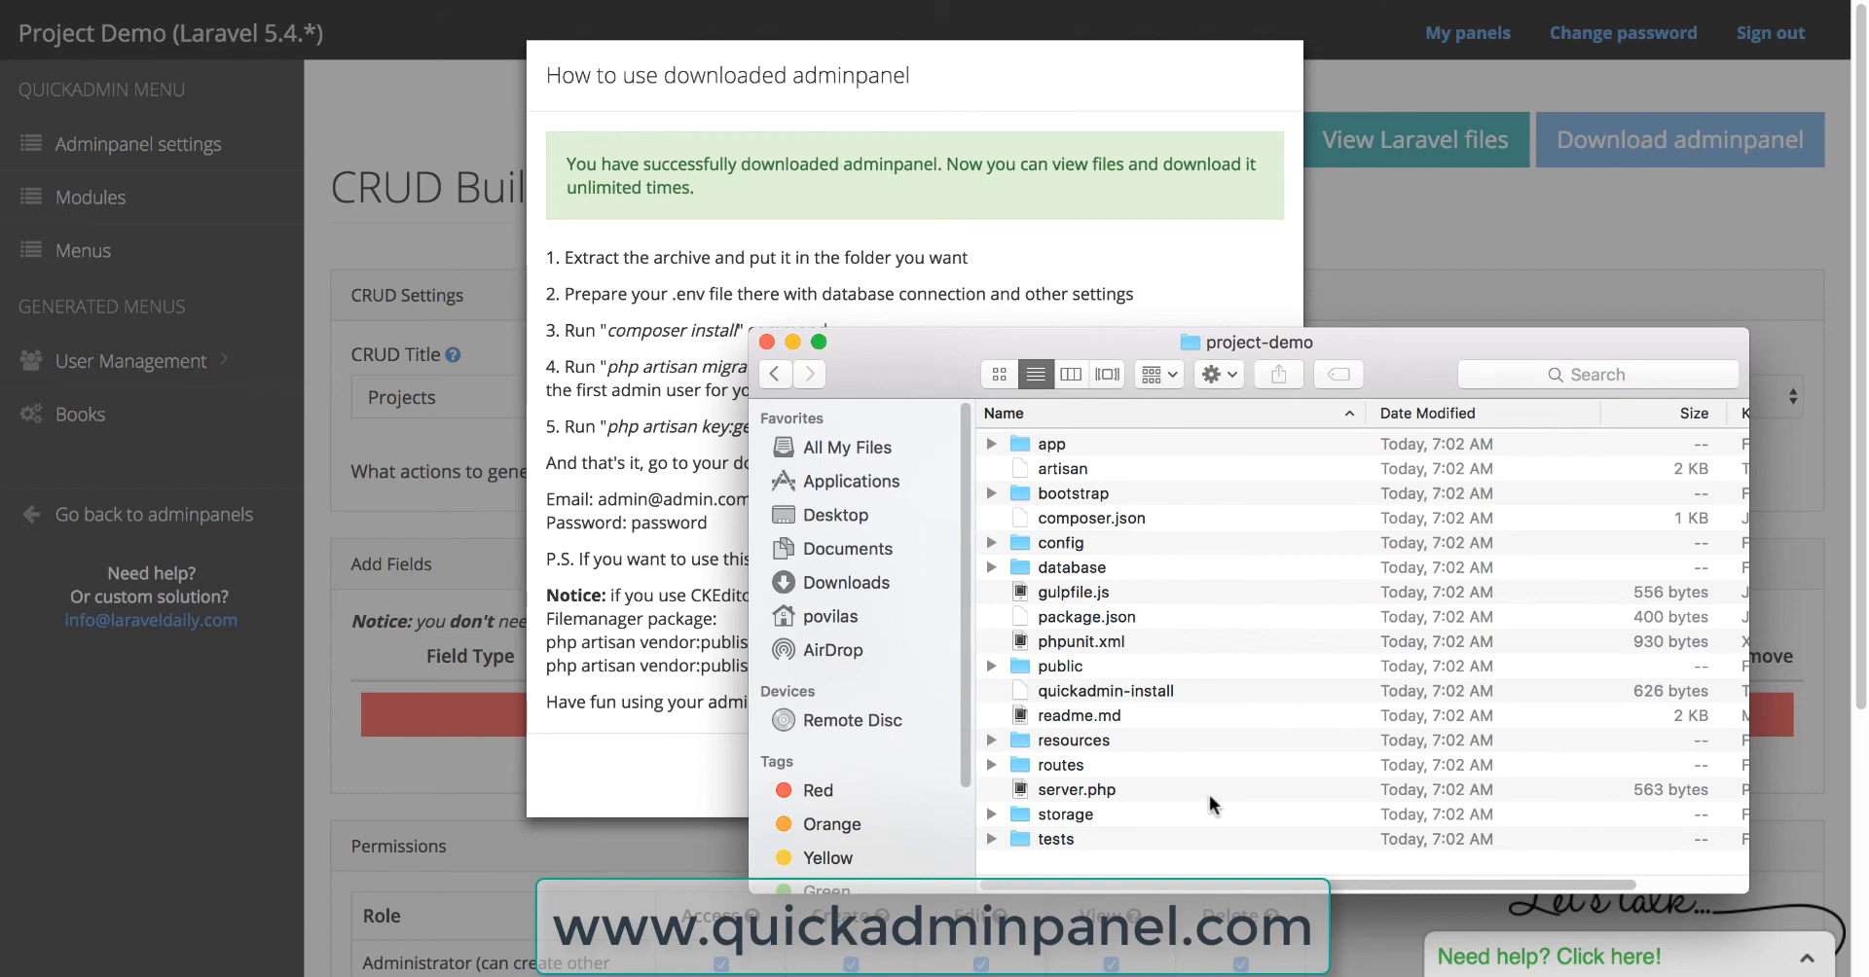